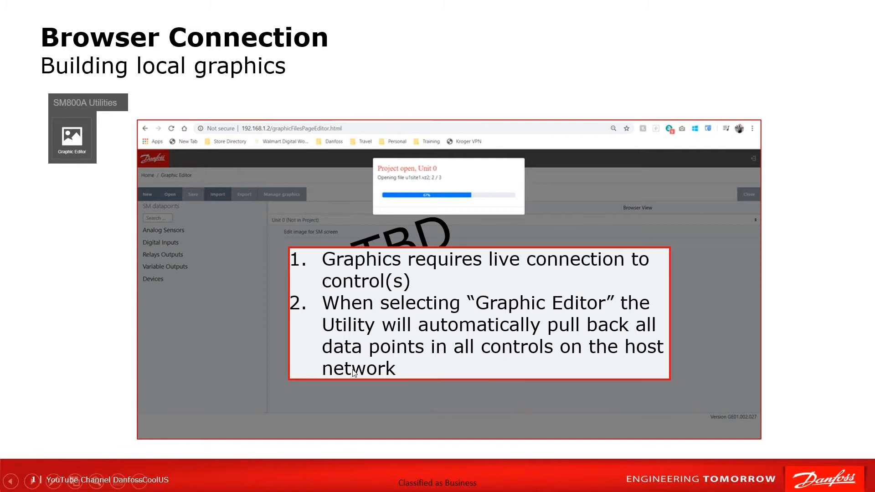
mouse_move(381, 288)
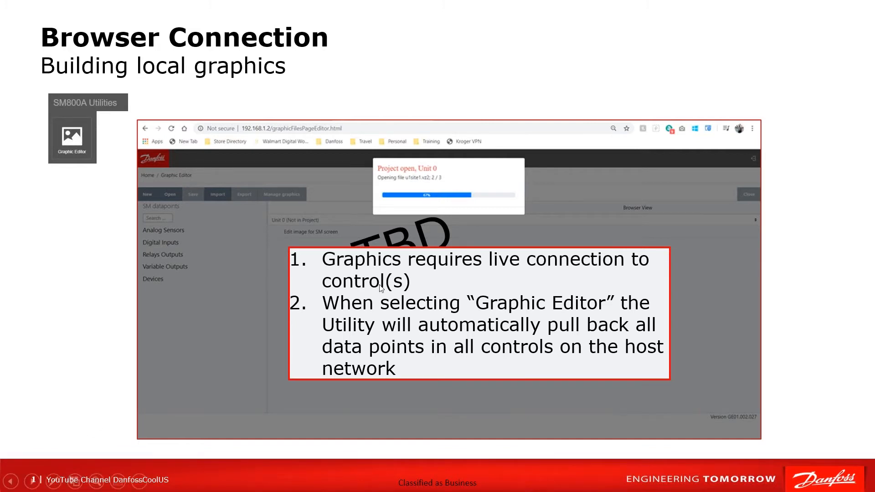
mouse_move(383, 341)
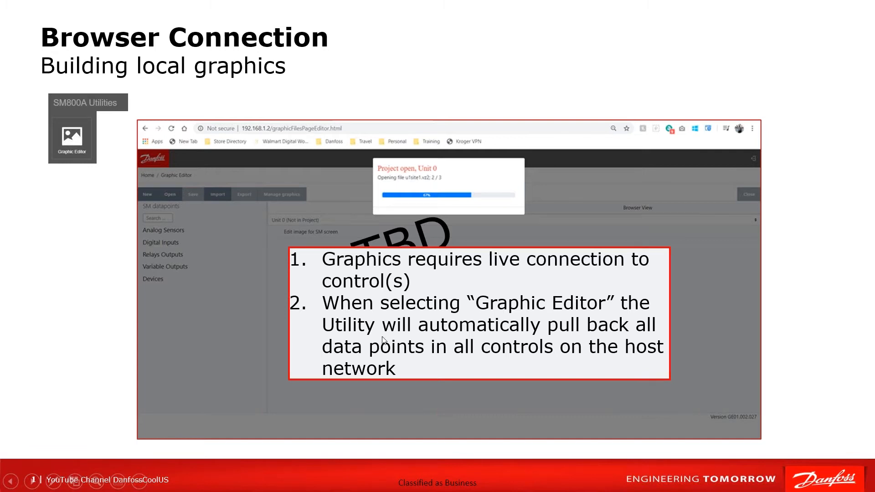
mouse_move(383, 341)
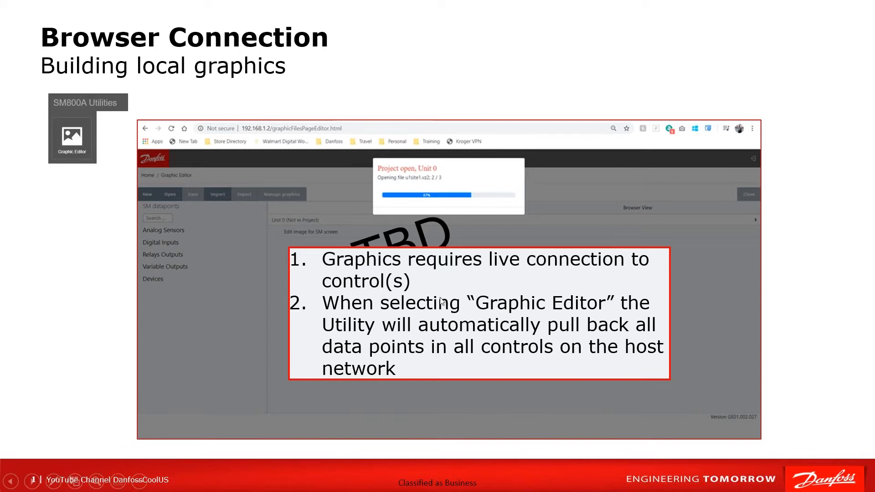
mouse_move(463, 328)
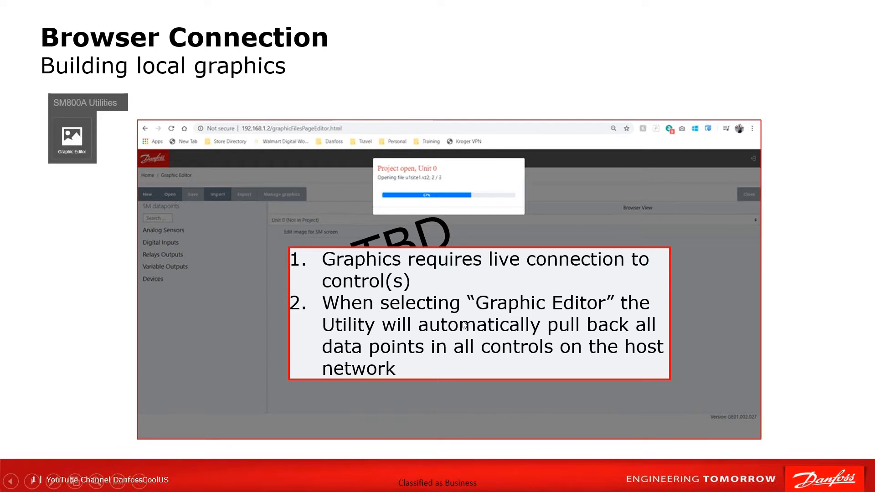
mouse_move(541, 362)
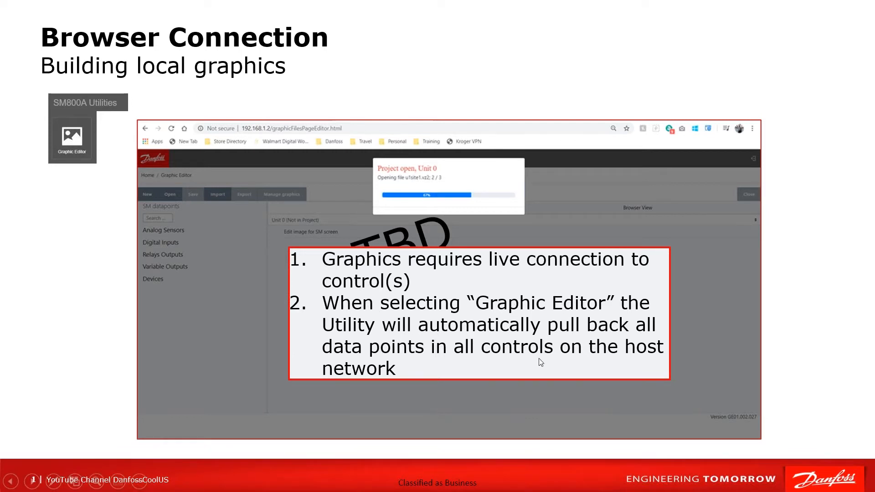
mouse_move(454, 314)
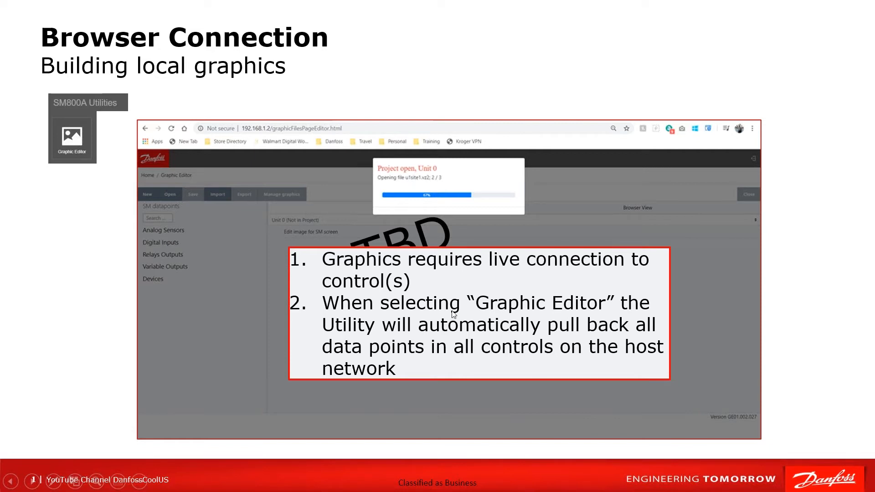
mouse_move(410, 183)
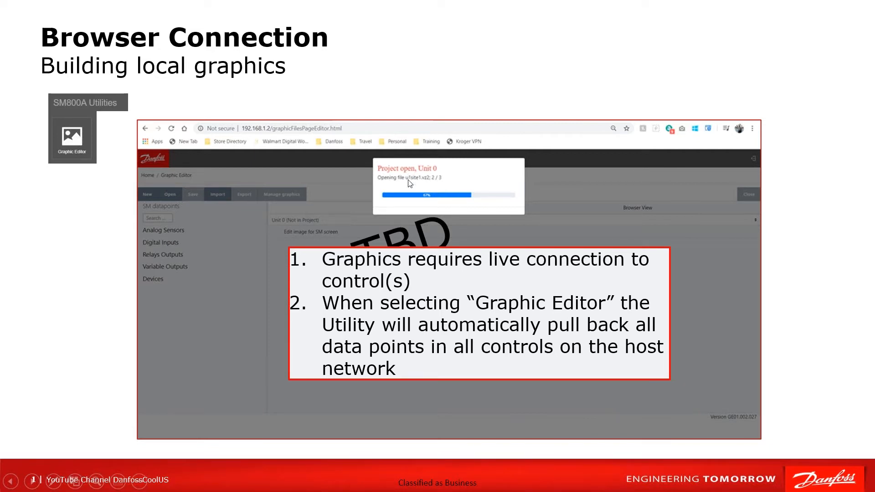
mouse_move(450, 206)
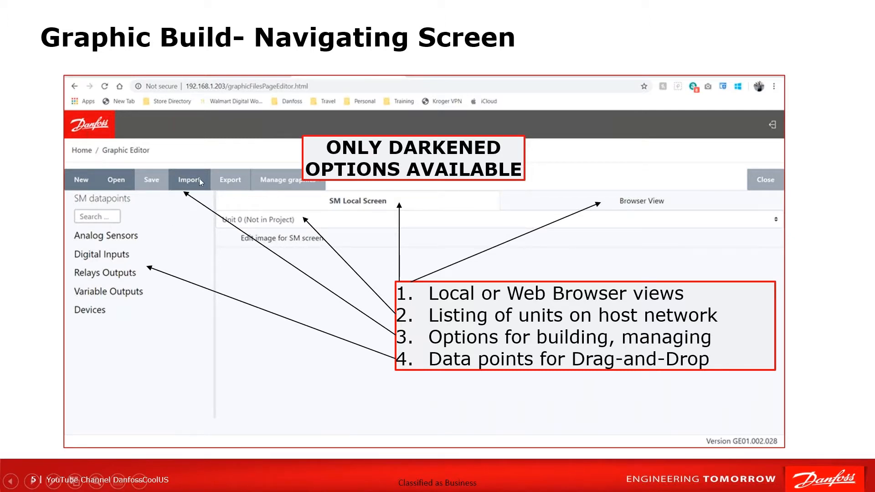
mouse_move(250, 199)
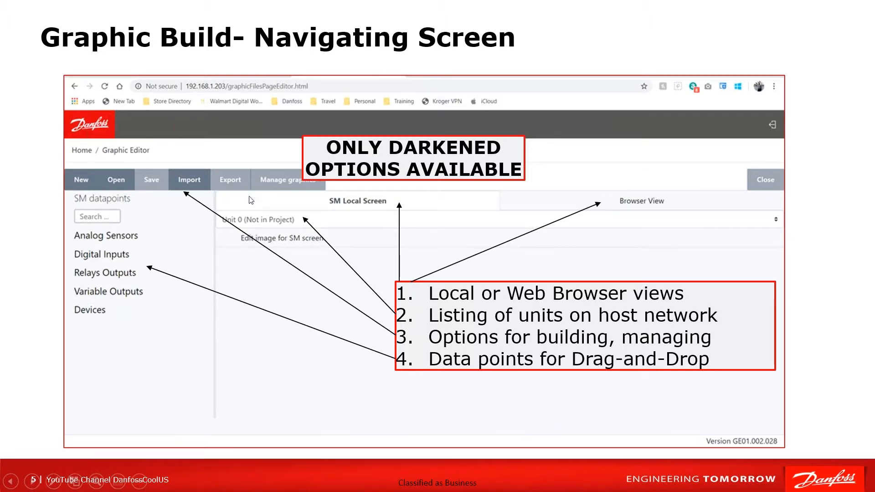
mouse_move(252, 397)
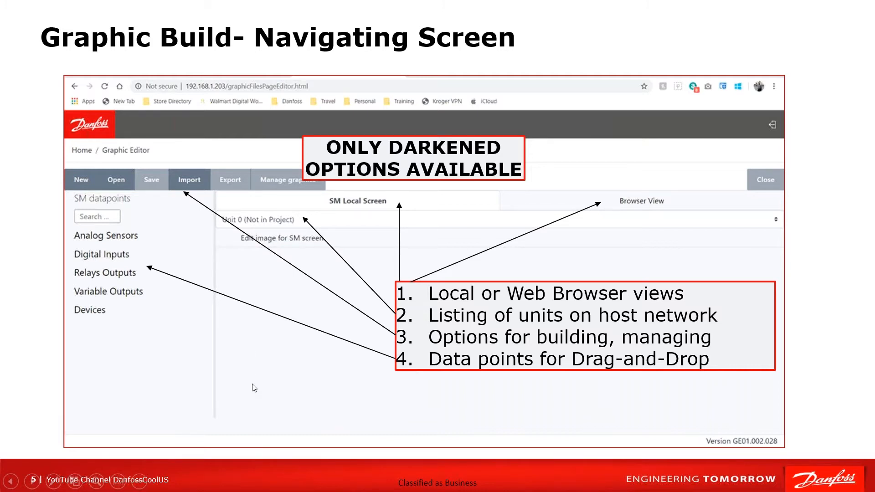
mouse_move(84, 326)
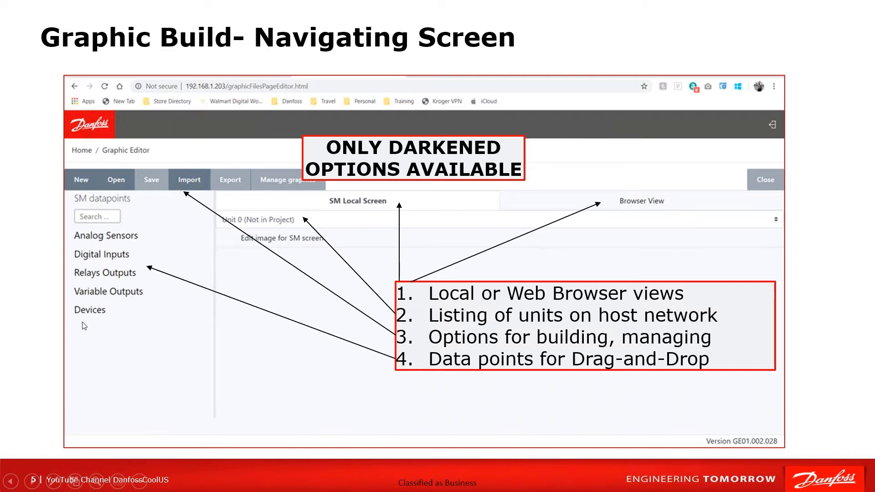
mouse_move(93, 332)
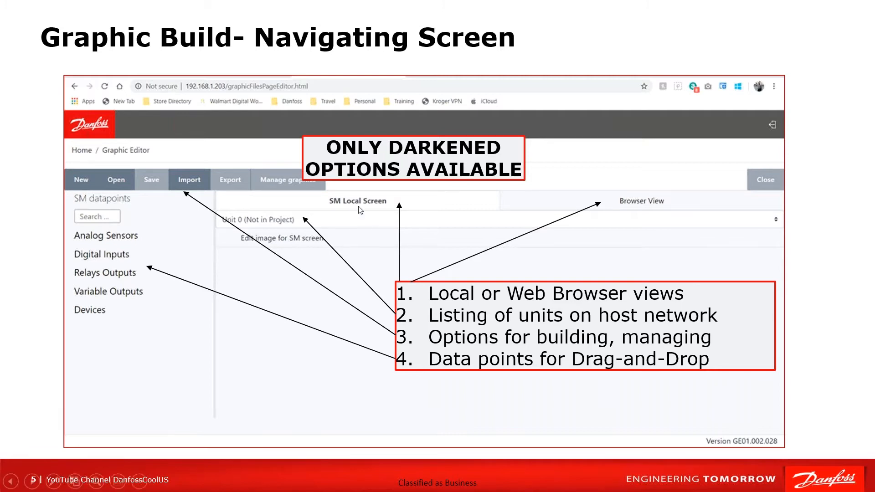
mouse_move(370, 206)
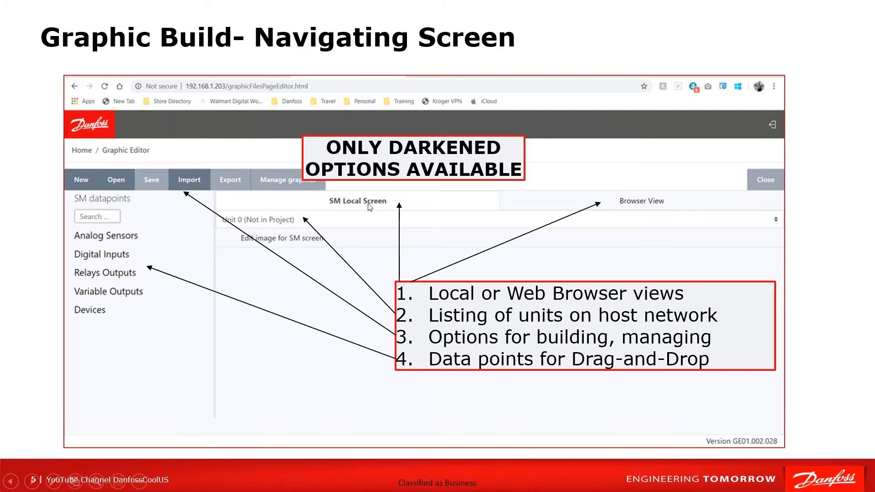
mouse_move(627, 209)
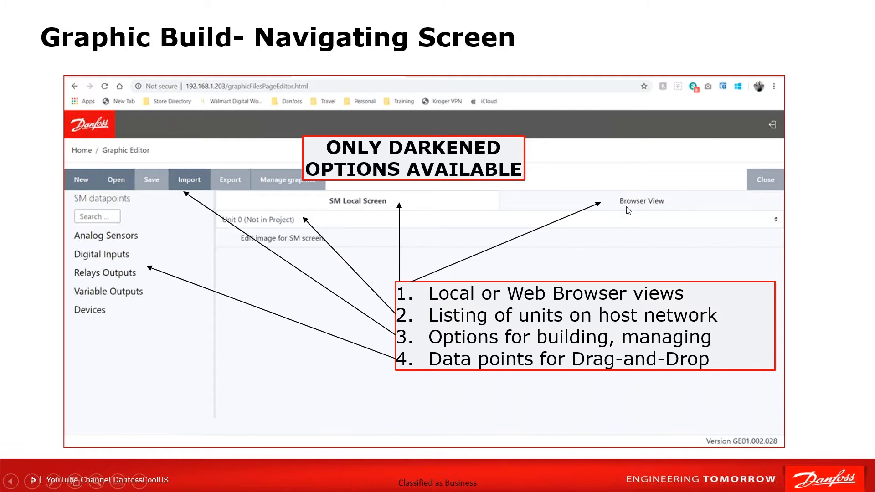
mouse_move(285, 399)
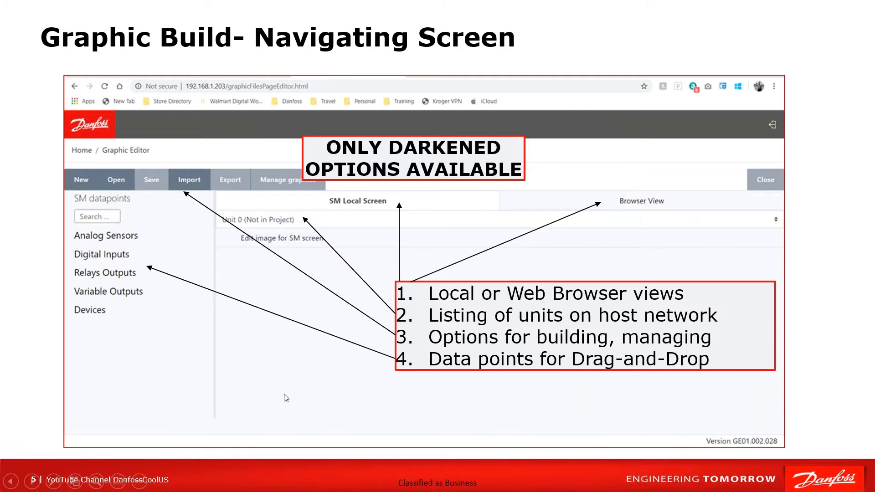
mouse_move(338, 215)
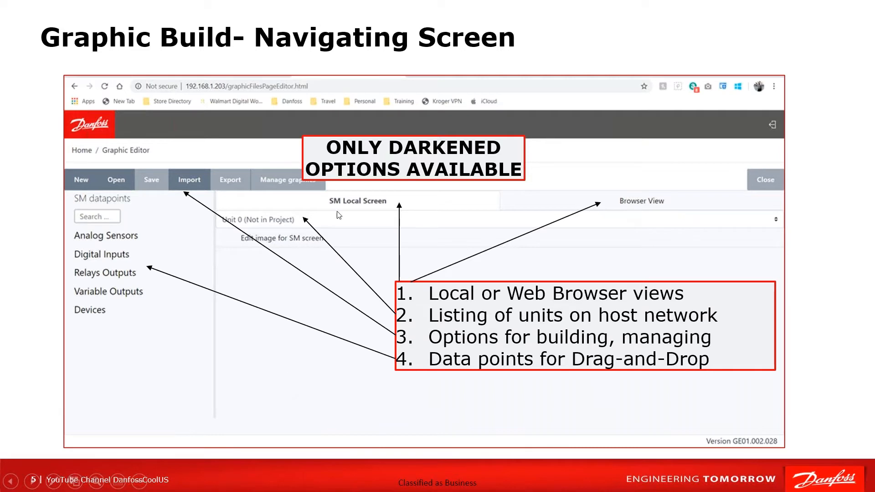
mouse_move(268, 221)
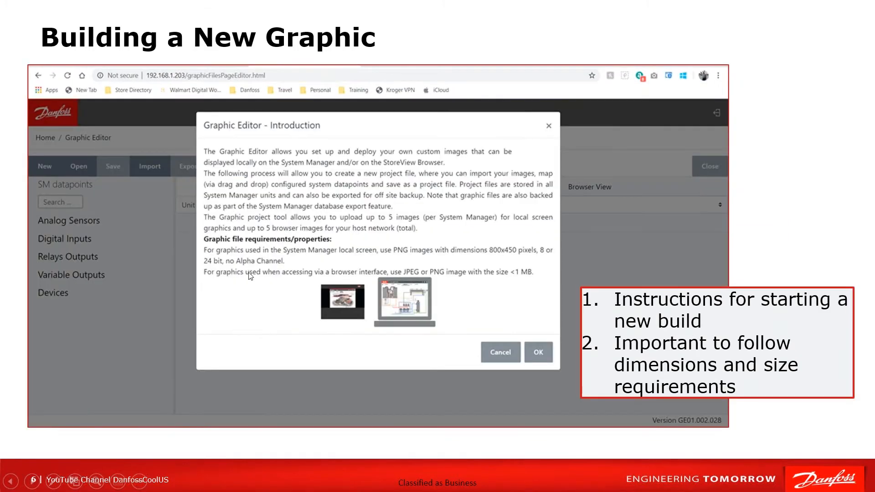
mouse_move(308, 195)
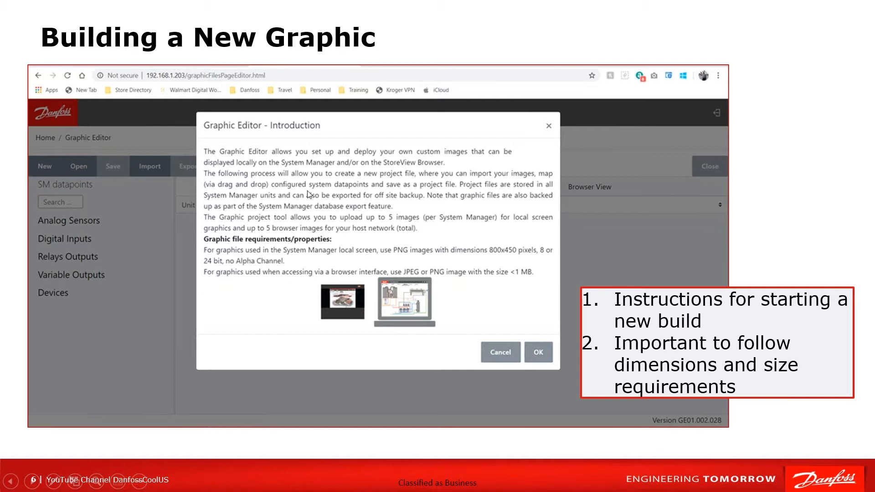
mouse_move(327, 168)
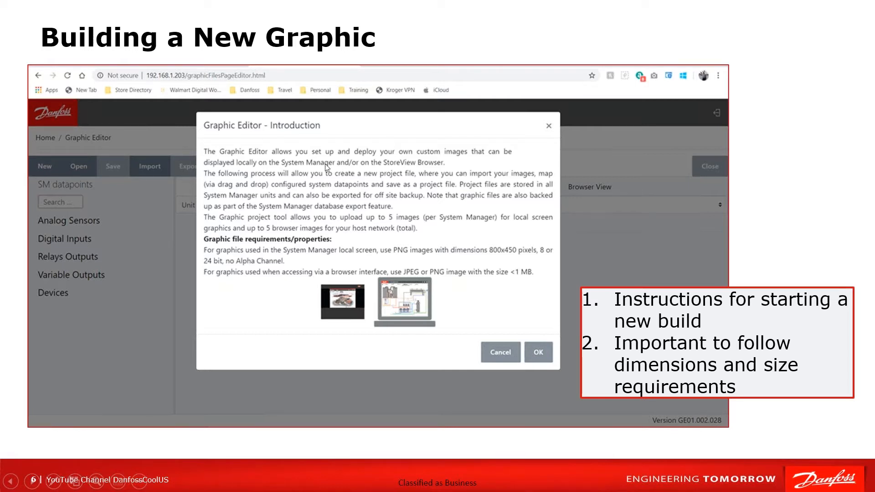
mouse_move(371, 222)
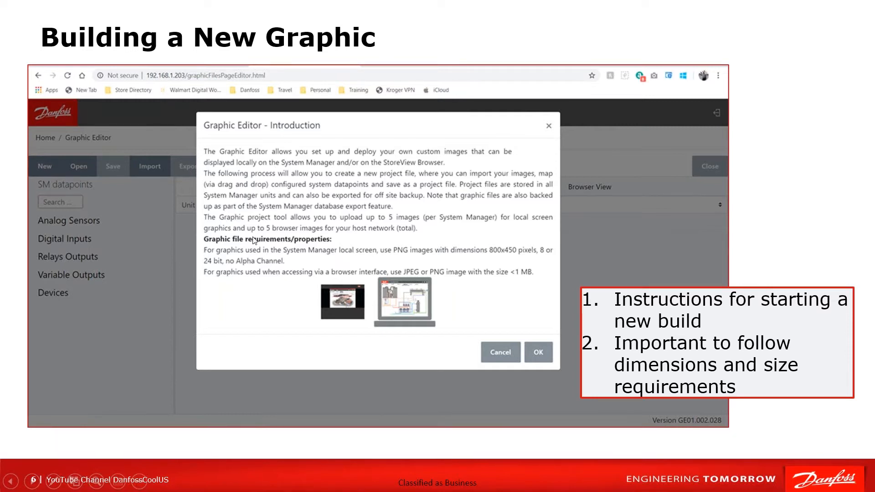
mouse_move(235, 292)
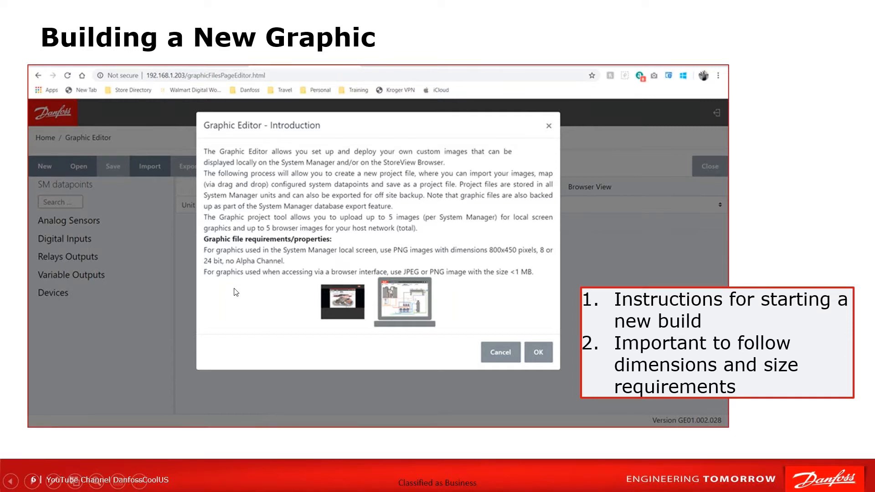
mouse_move(215, 259)
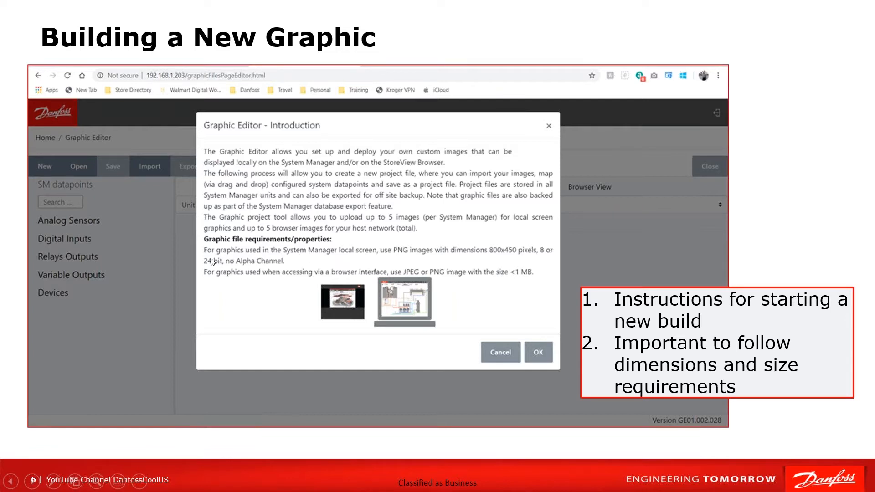
mouse_move(263, 257)
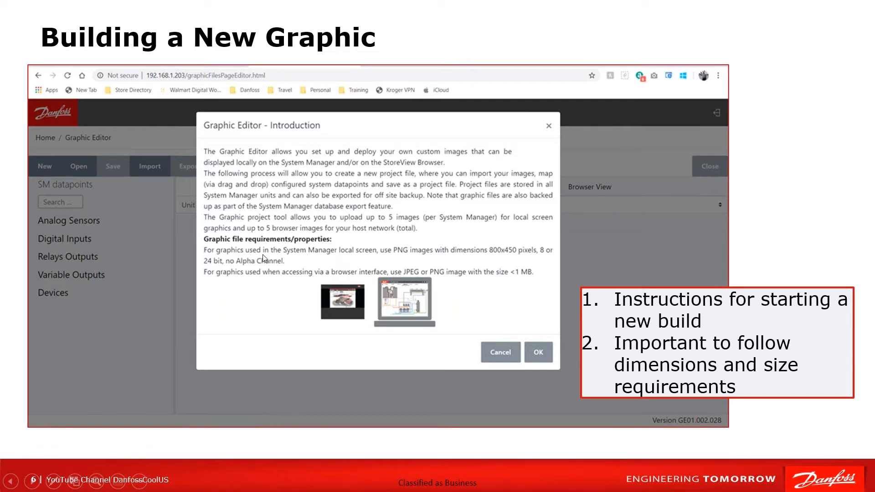
mouse_move(348, 254)
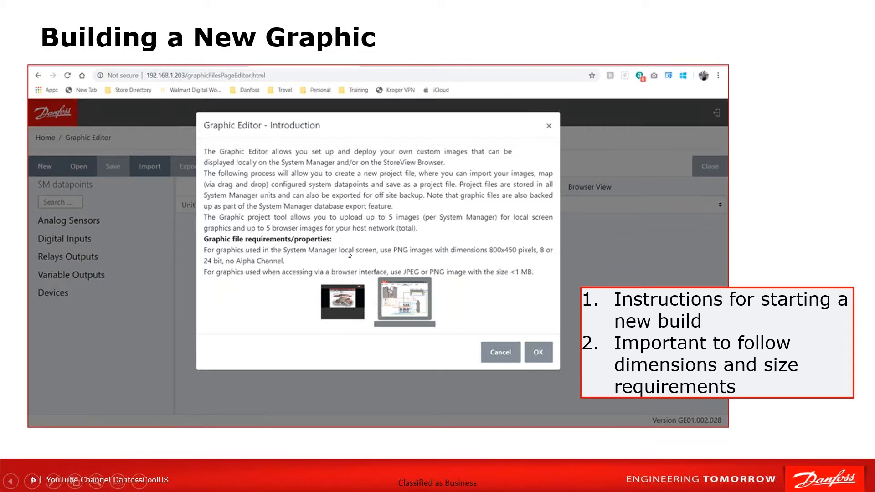
mouse_move(361, 256)
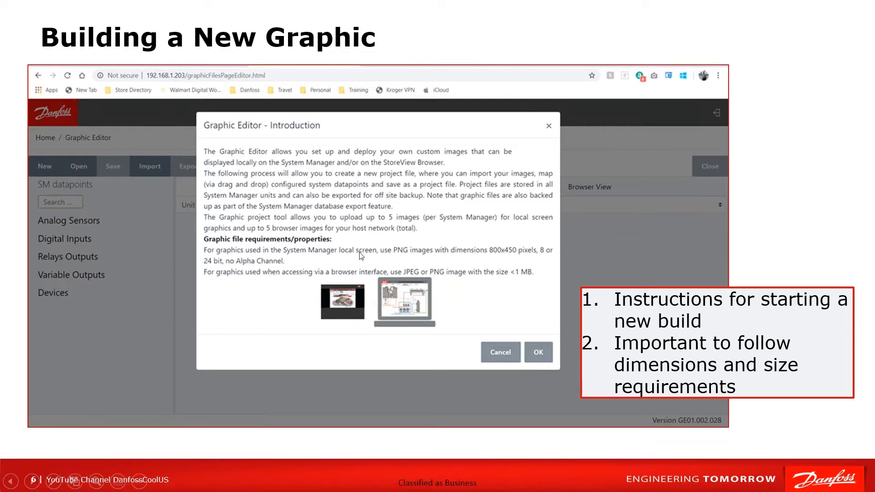
mouse_move(412, 255)
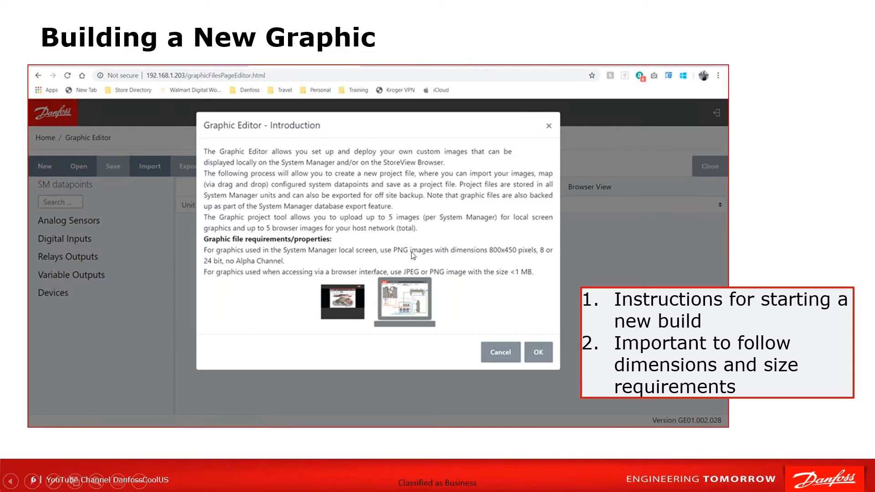
mouse_move(500, 256)
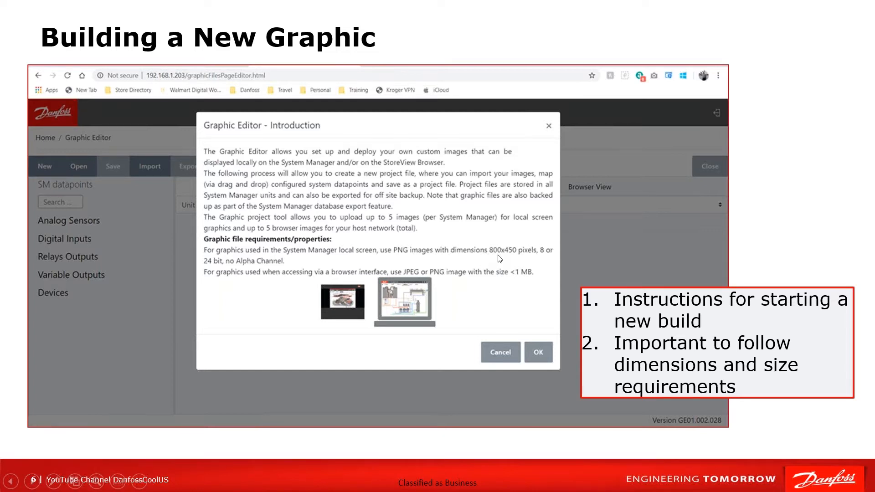
mouse_move(541, 259)
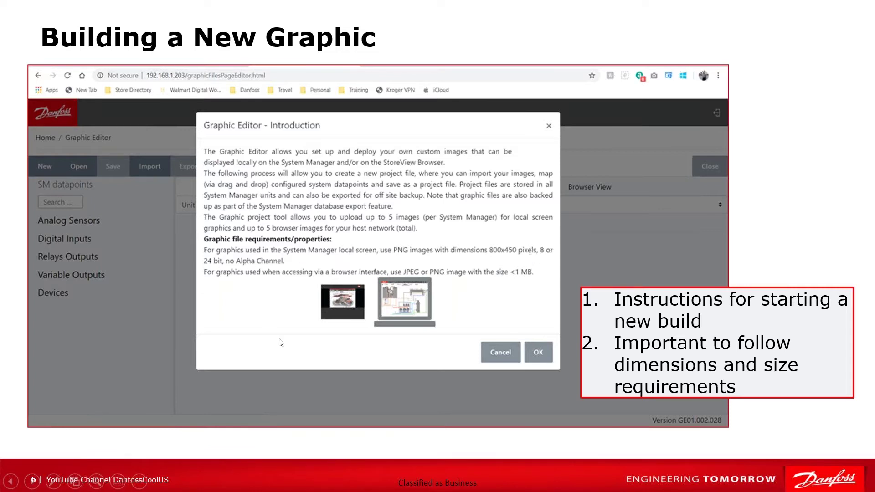
mouse_move(281, 306)
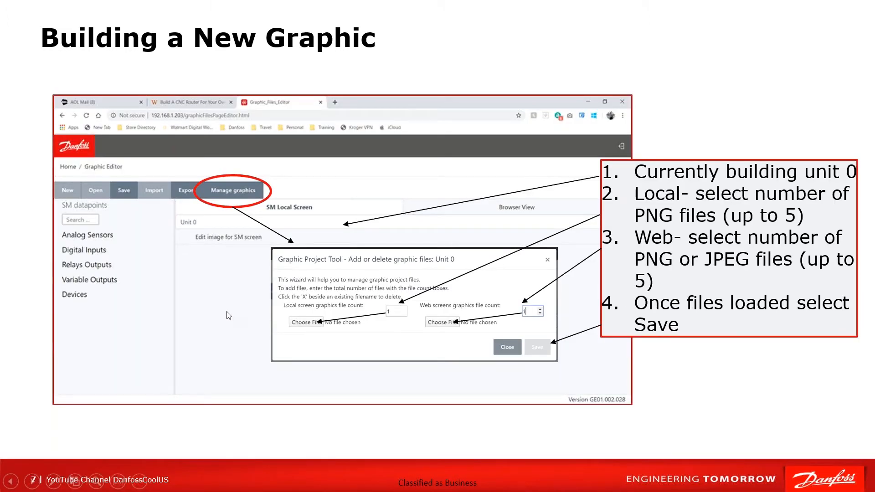
mouse_move(115, 170)
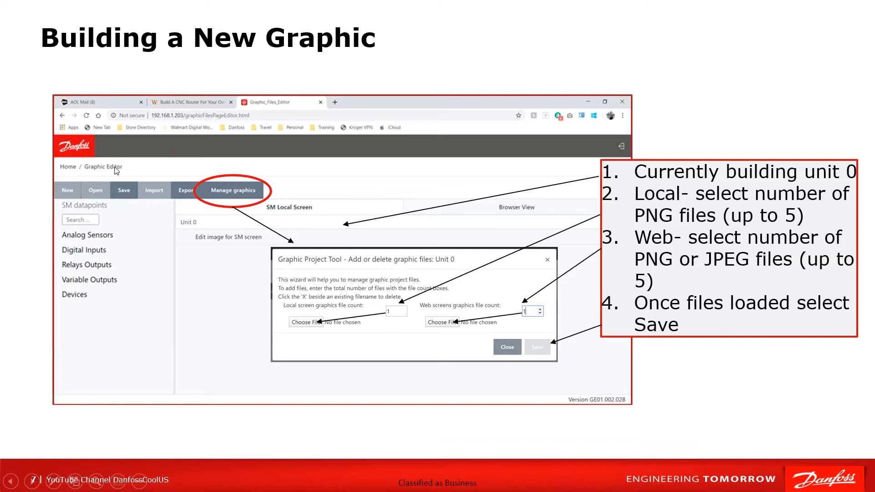
mouse_move(54, 301)
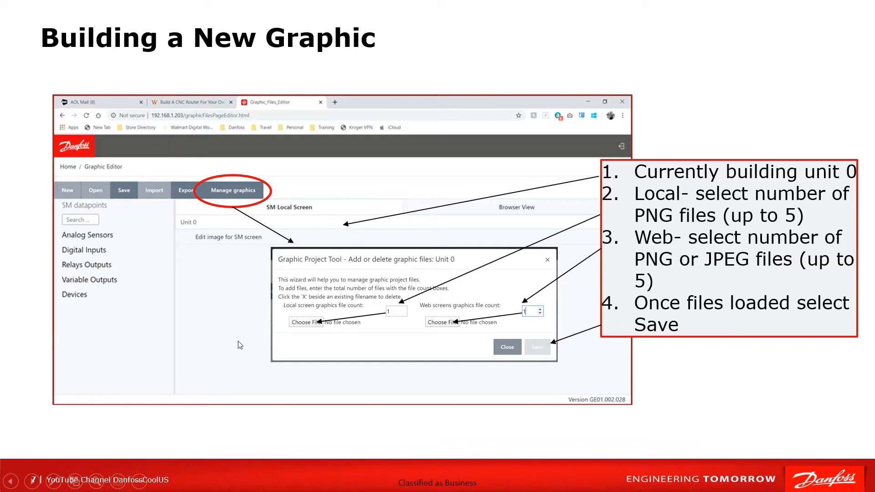
mouse_move(249, 193)
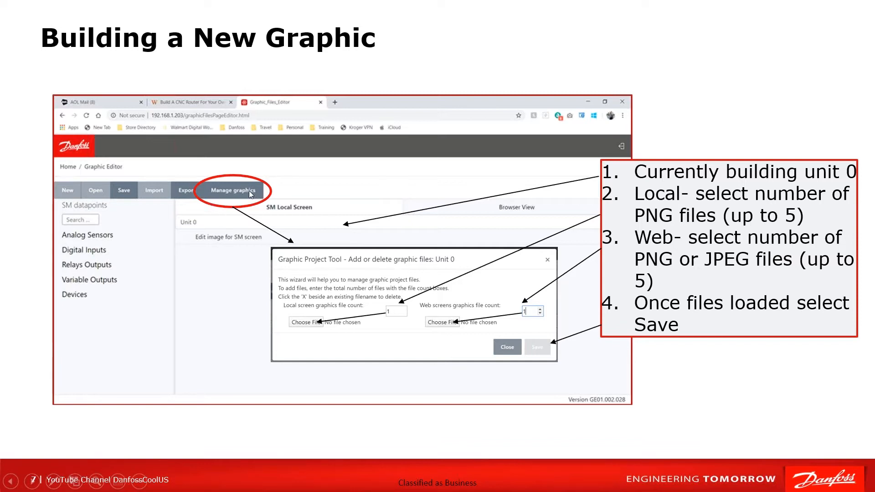
mouse_move(266, 200)
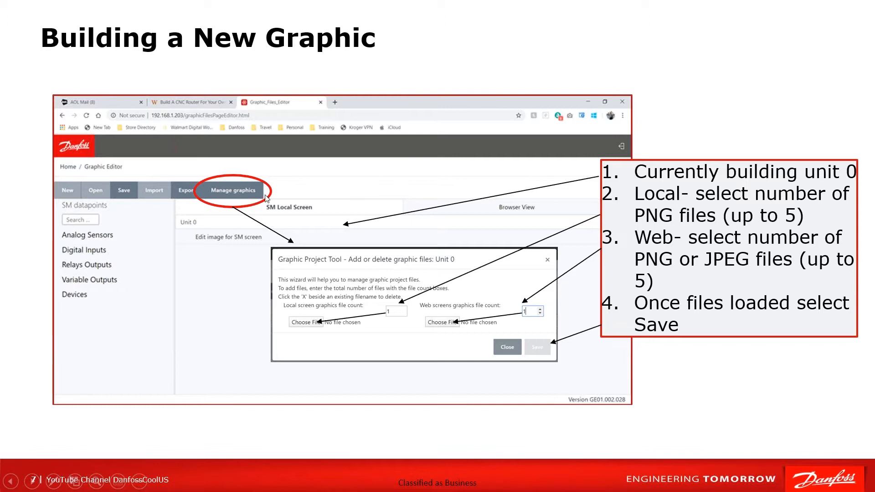
mouse_move(370, 341)
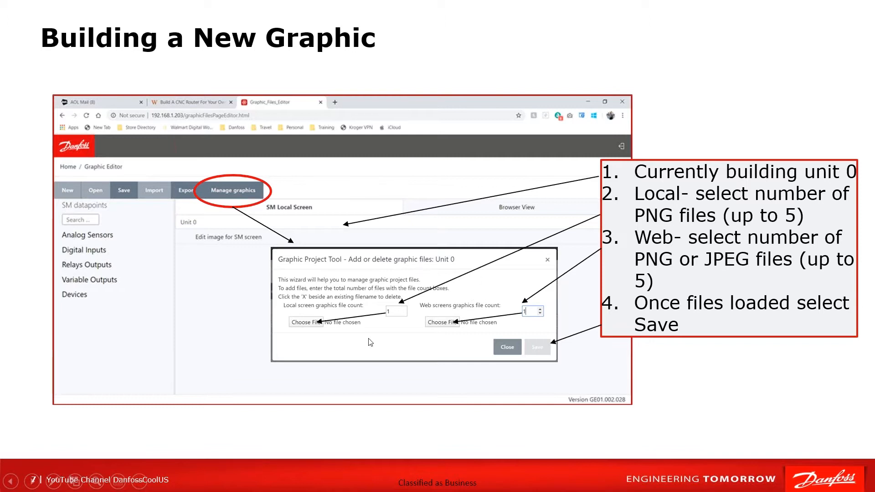
mouse_move(296, 312)
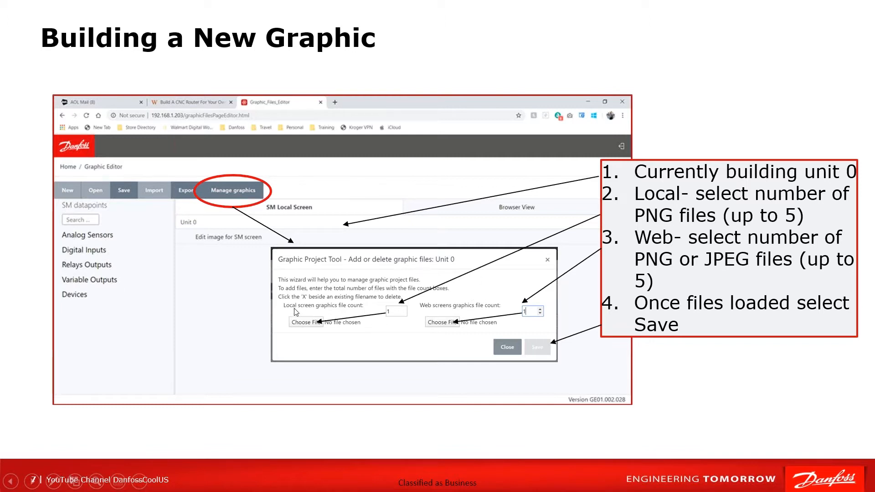
mouse_move(393, 317)
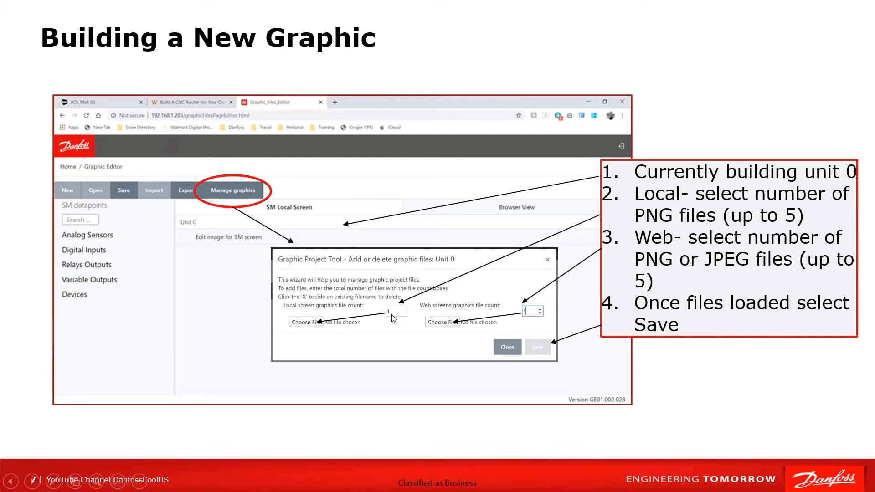
mouse_move(316, 328)
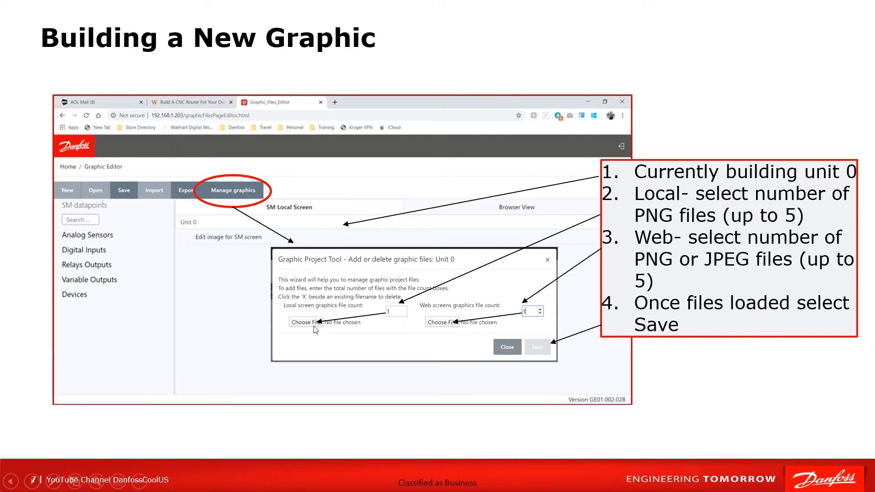
mouse_move(276, 341)
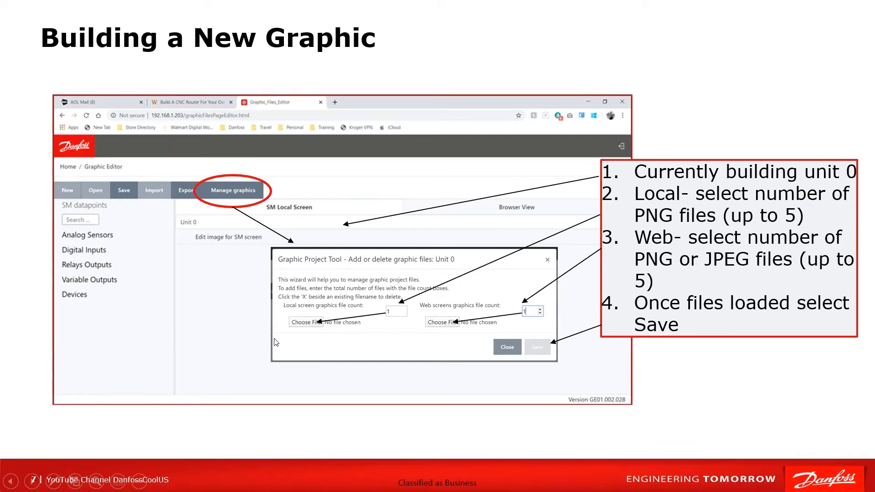
mouse_move(235, 319)
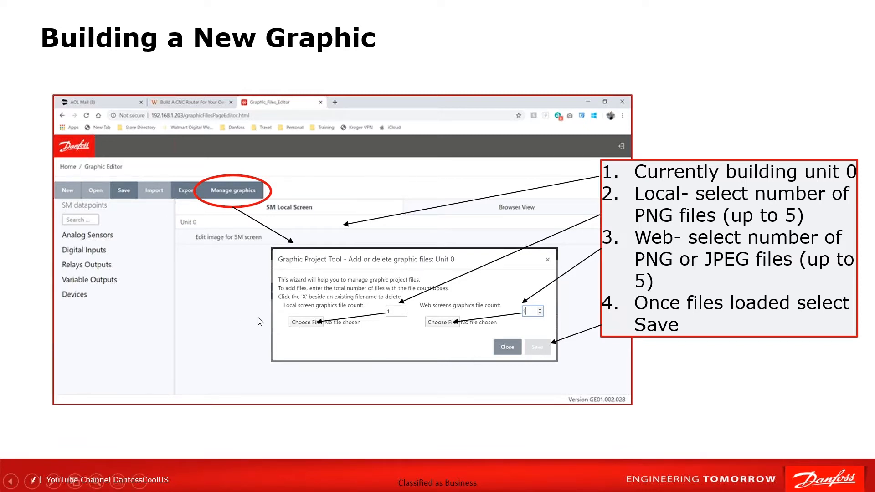
Step: Advance through the Local graphic-building slides to the 'Building a new Graphic - Web' slide
key(Right)
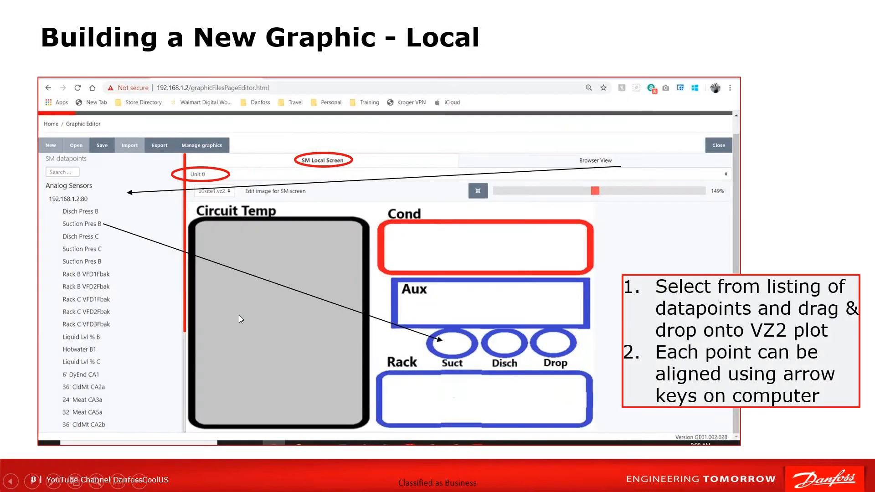
mouse_move(235, 297)
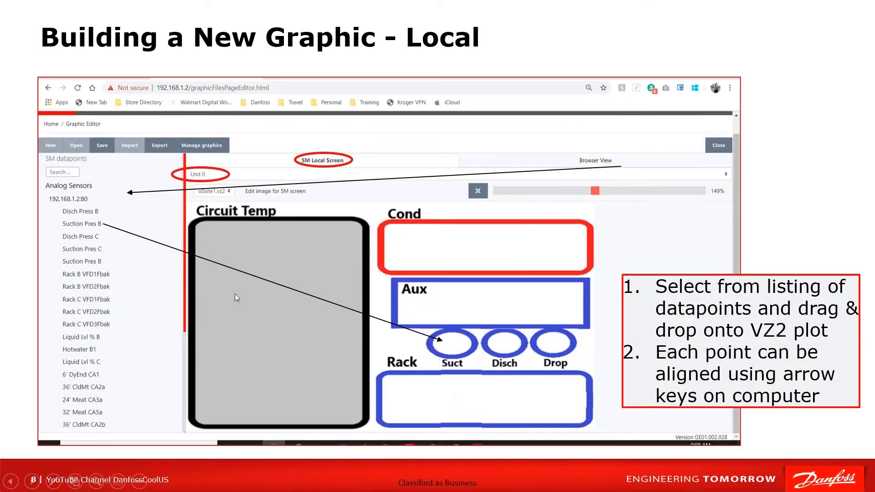
mouse_move(240, 265)
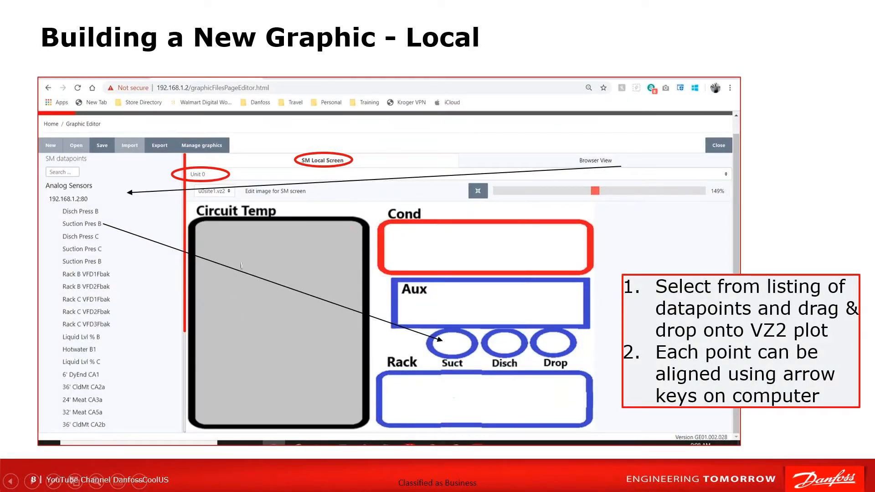
mouse_move(281, 353)
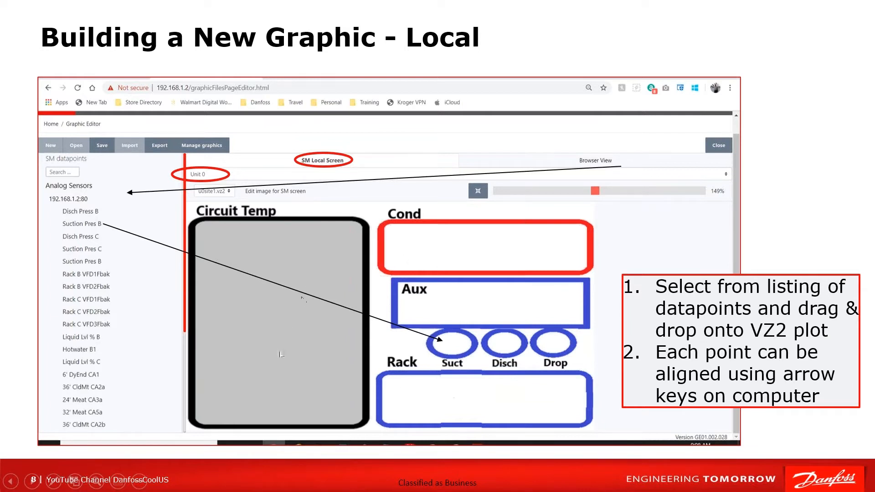
mouse_move(281, 355)
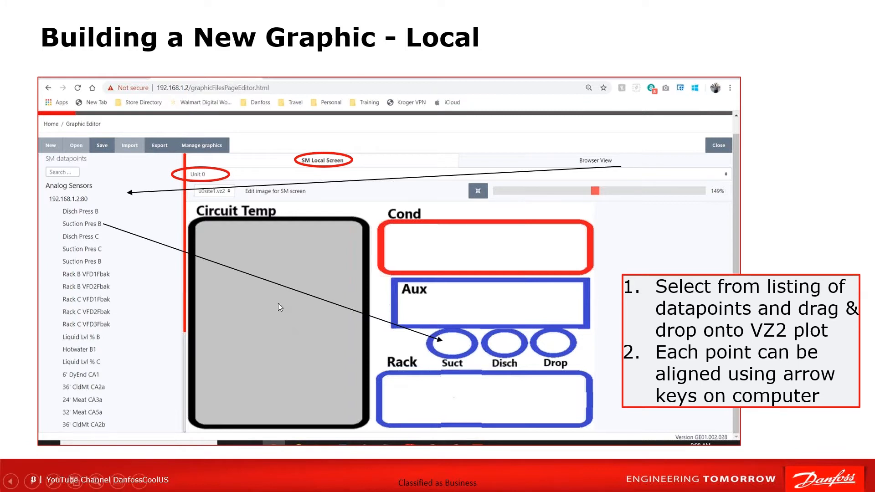
mouse_move(356, 165)
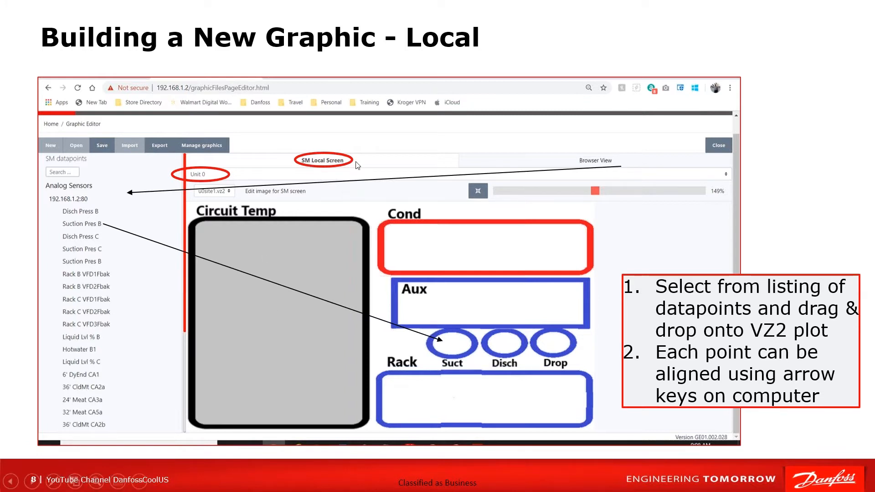
mouse_move(209, 180)
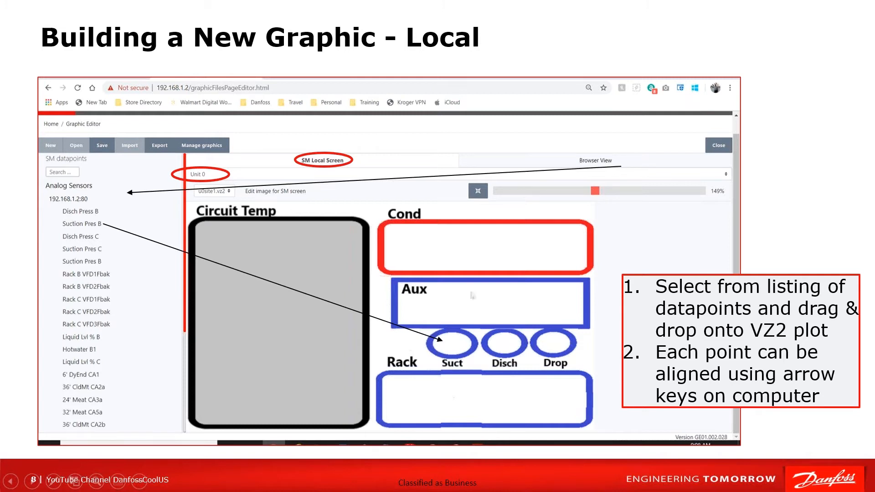
mouse_move(283, 347)
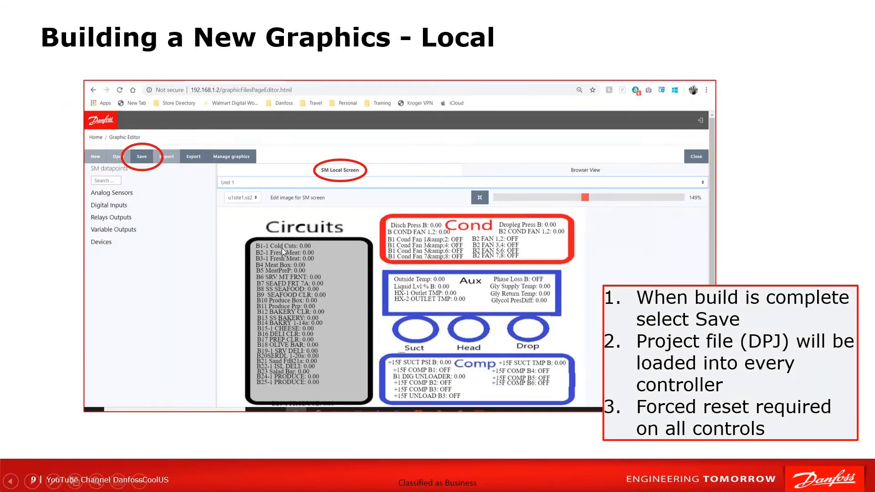
mouse_move(294, 394)
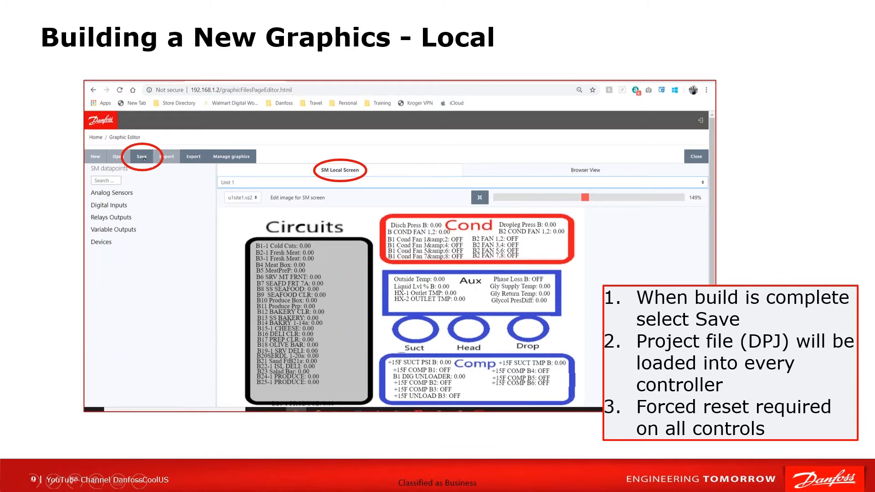
mouse_move(180, 322)
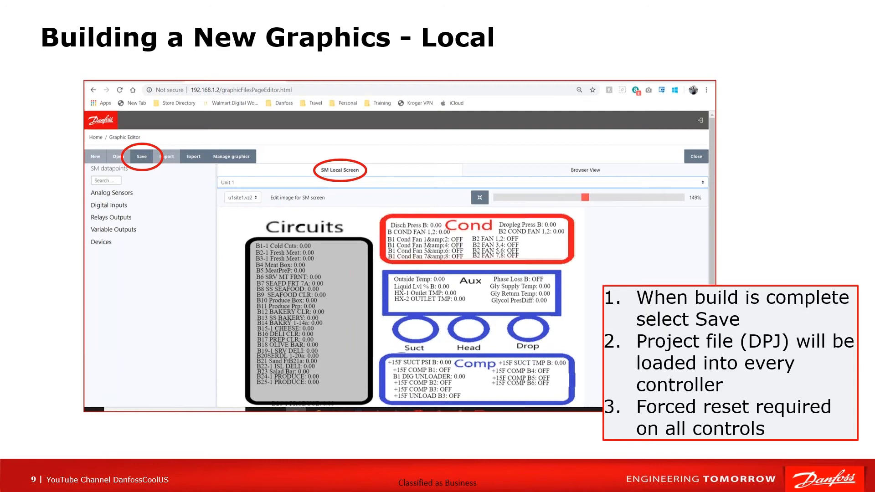
key(Right)
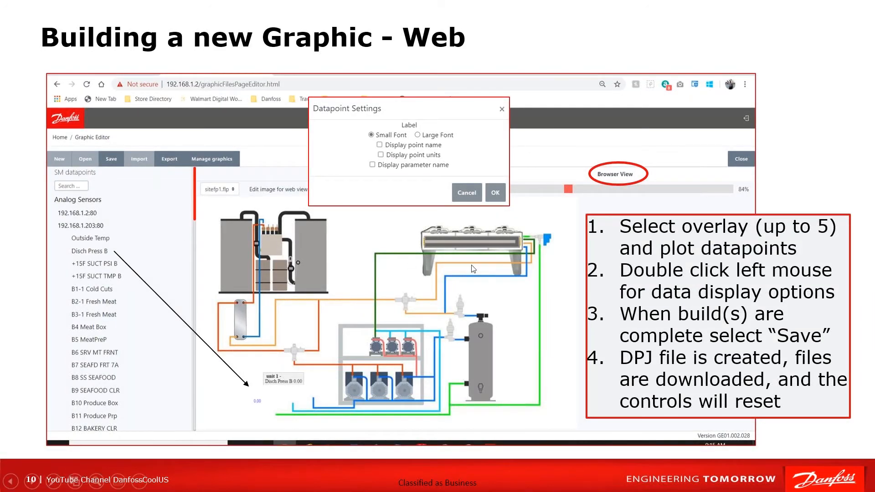
mouse_move(404, 308)
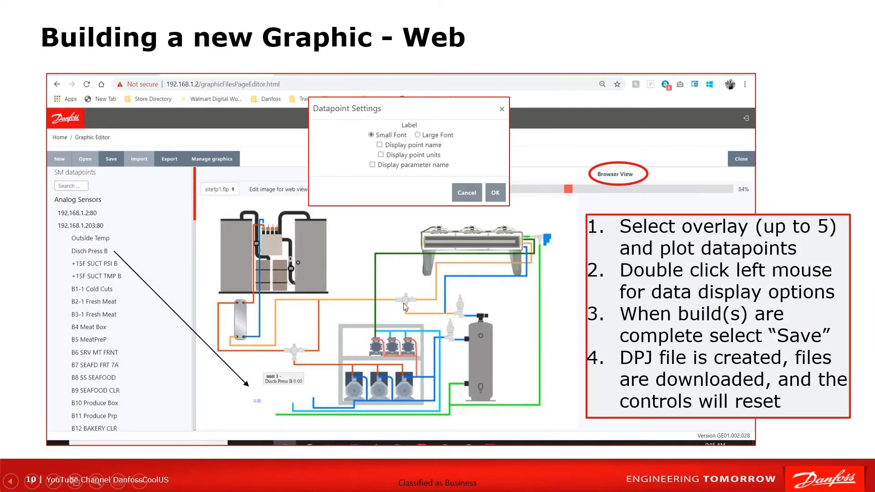
mouse_move(346, 297)
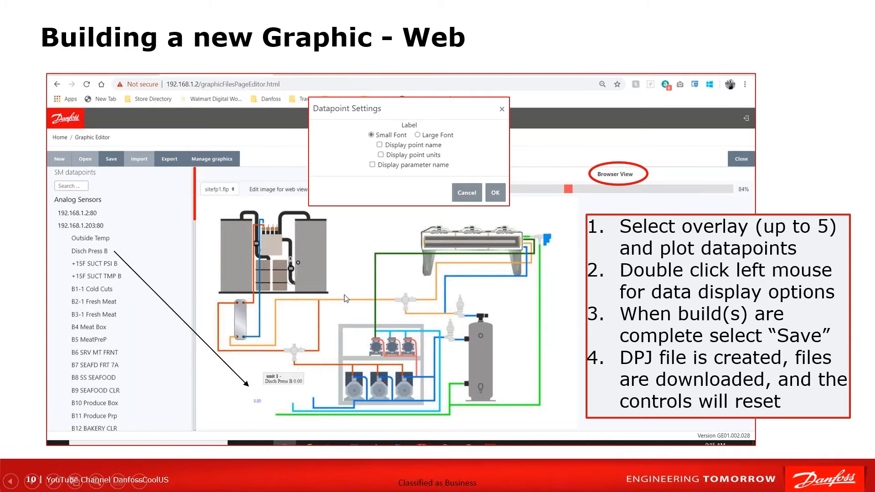
mouse_move(325, 171)
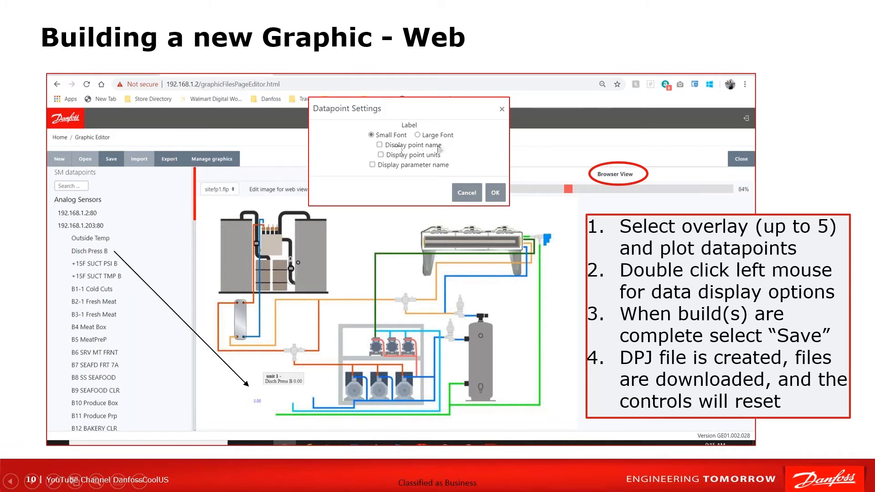
mouse_move(414, 220)
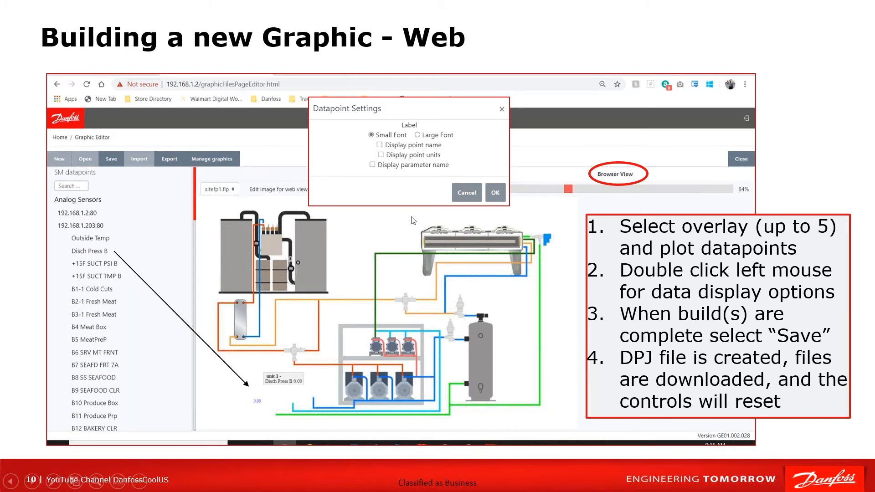
mouse_move(246, 385)
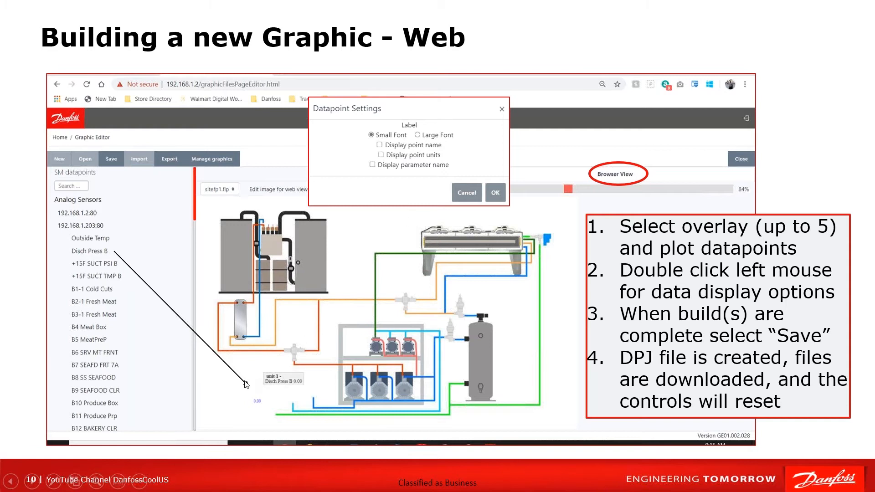
mouse_move(254, 400)
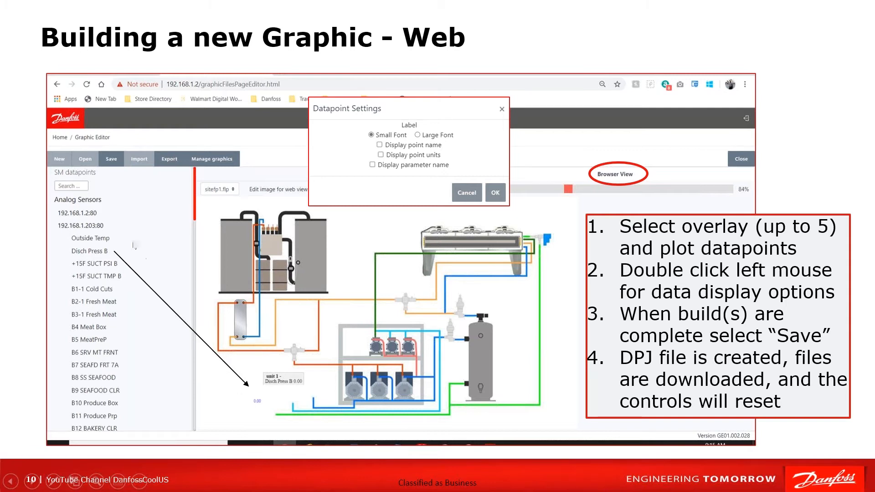
mouse_move(203, 381)
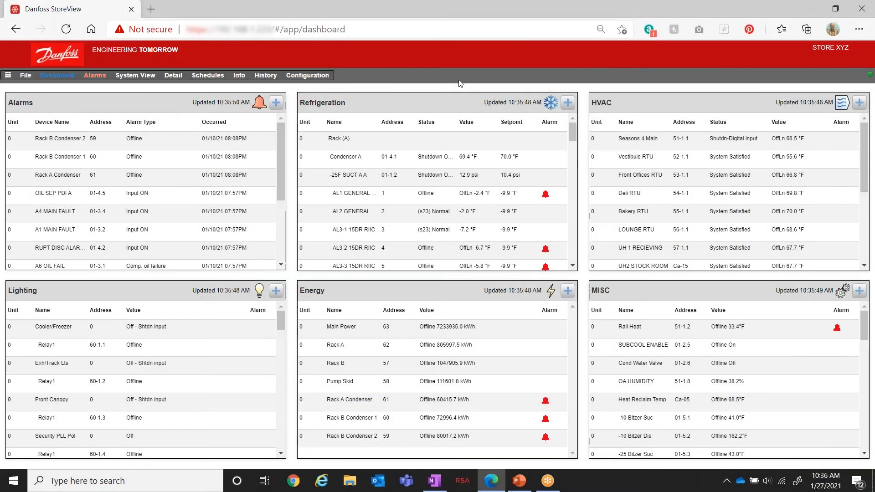
mouse_move(446, 78)
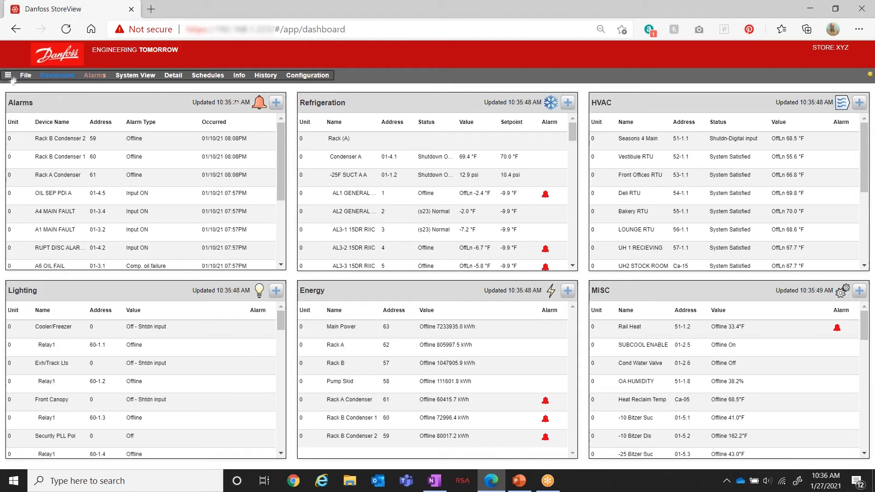
Step: Launch the Graphic Editor from the AK-SM800A Series tools menu
click(11, 75)
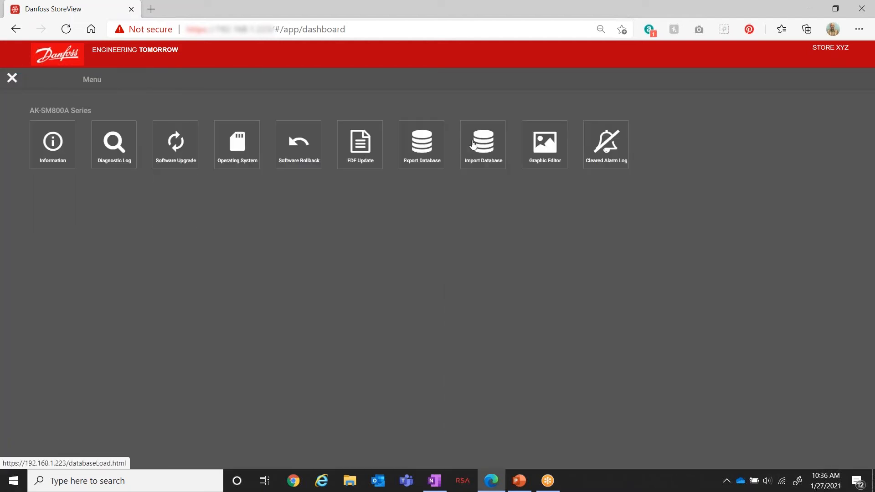
mouse_move(552, 153)
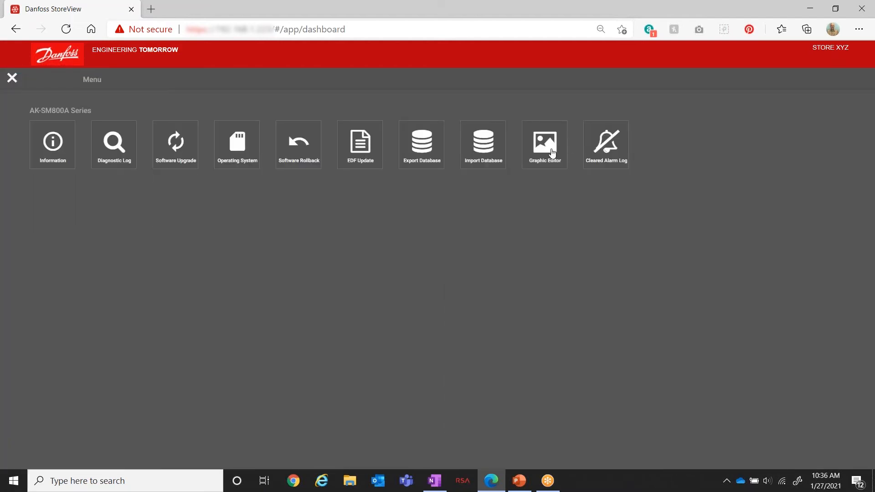
click(544, 142)
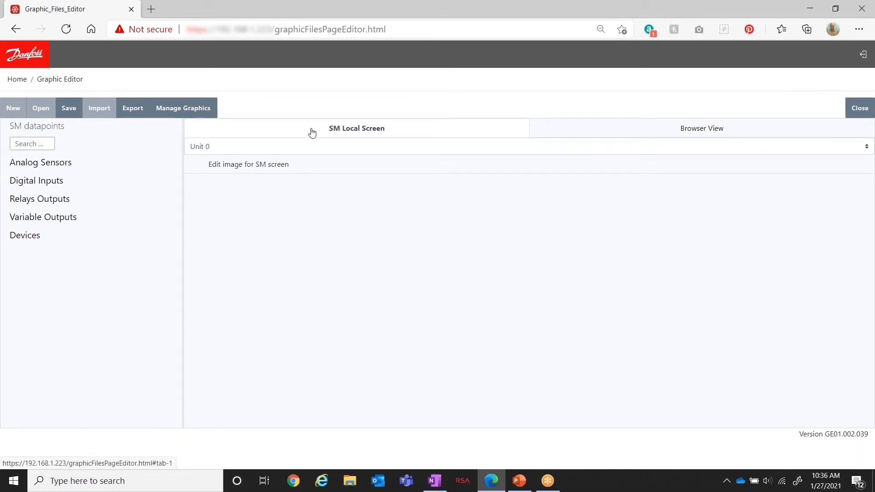
mouse_move(240, 226)
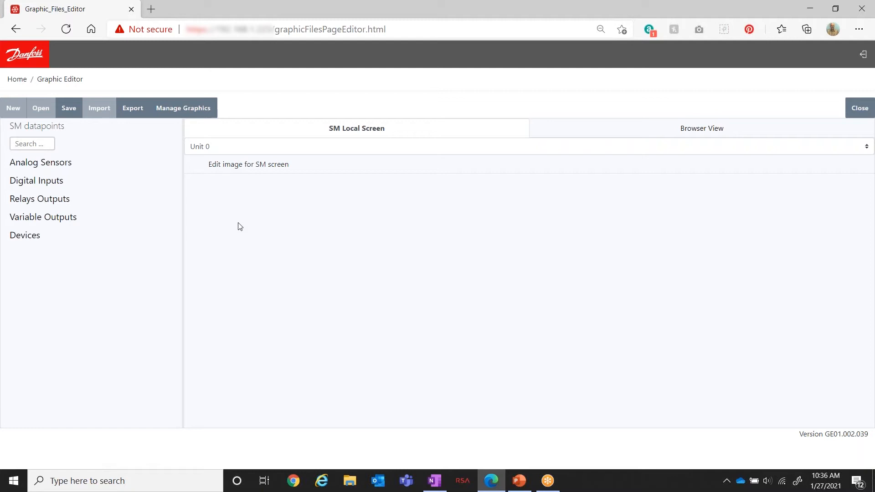
mouse_move(186, 154)
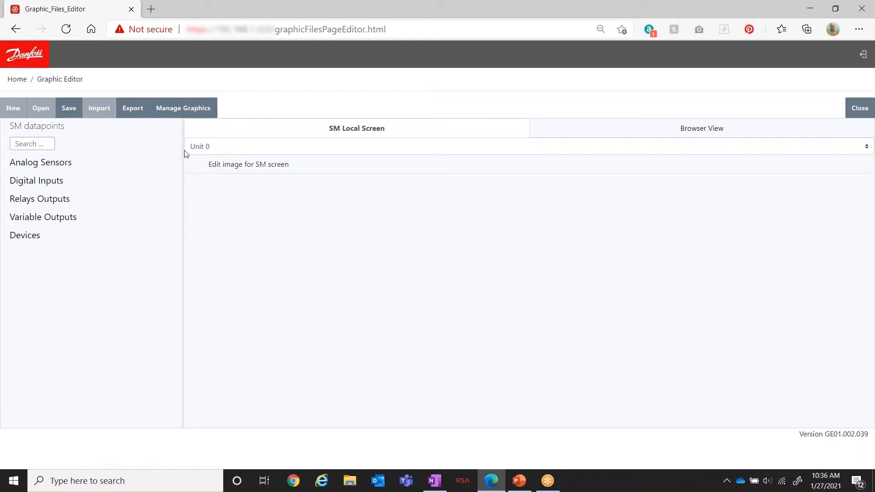
Step: In Manage Graphics set 2 local-screen files: Rack conv.png first and Layout.png second
click(184, 108)
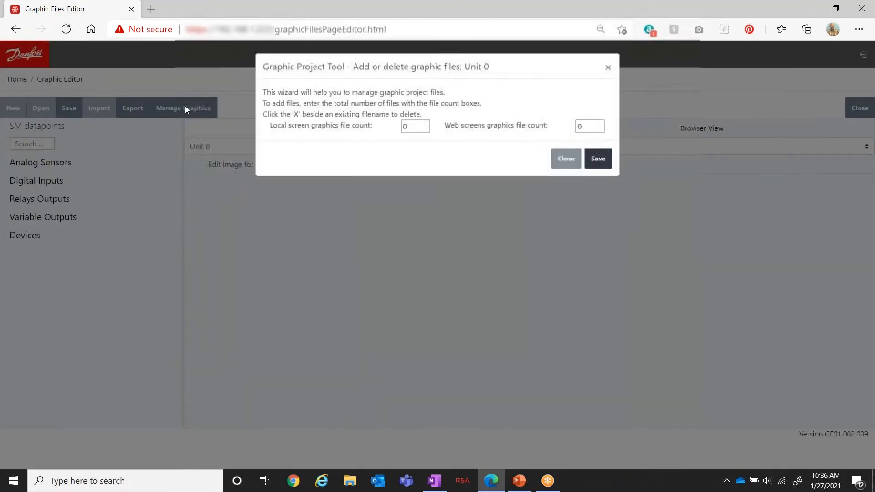
mouse_move(532, 131)
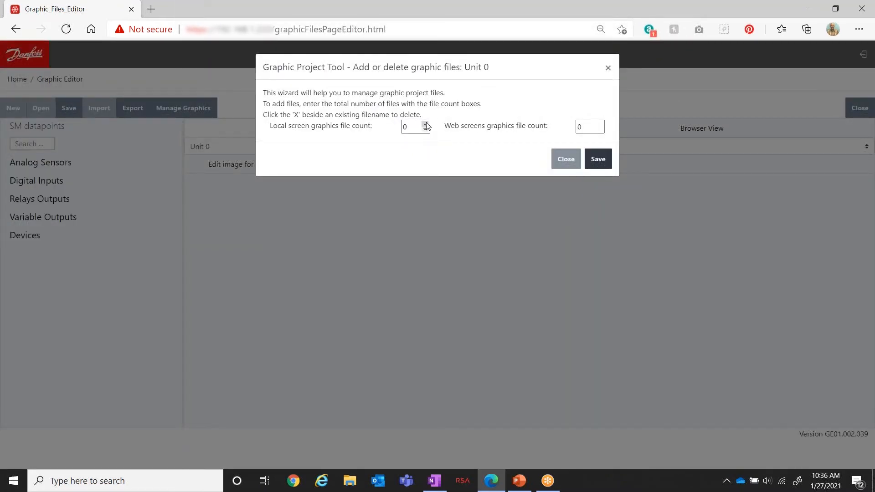
click(426, 124)
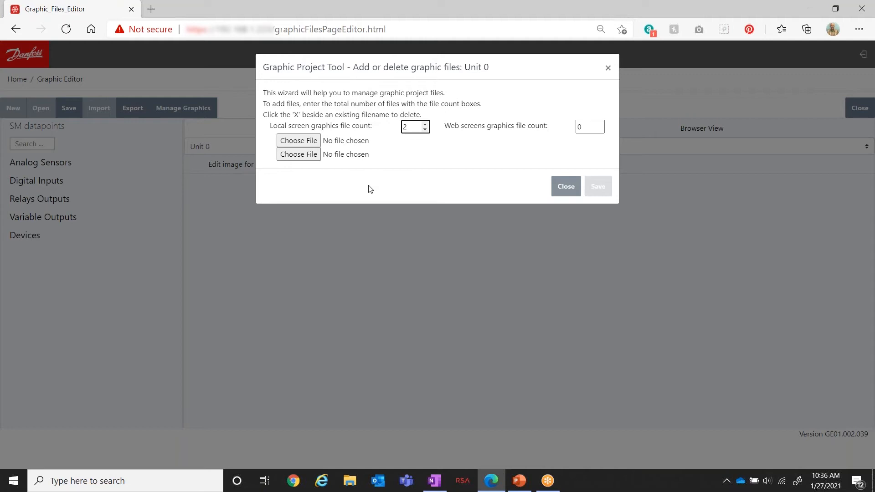
mouse_move(367, 192)
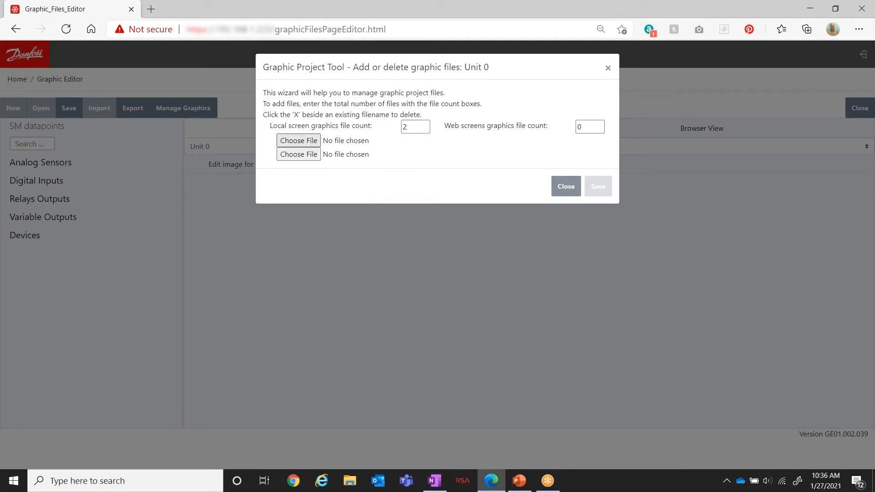
click(298, 140)
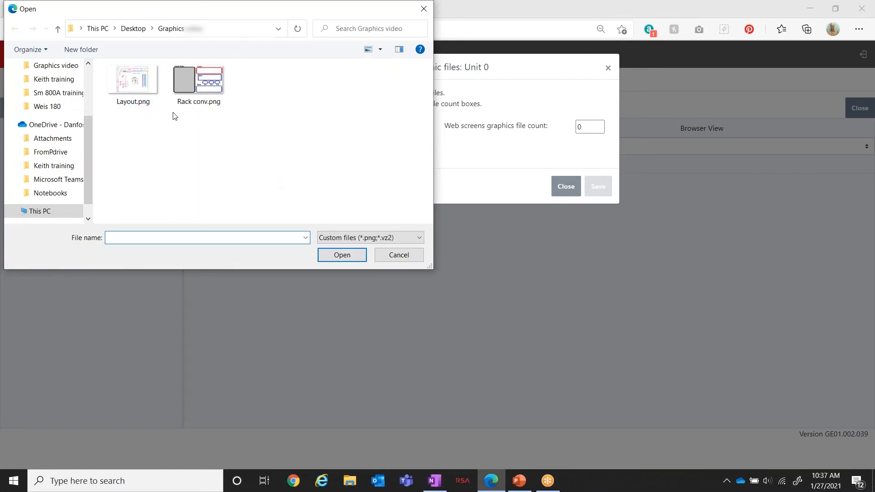
mouse_move(207, 122)
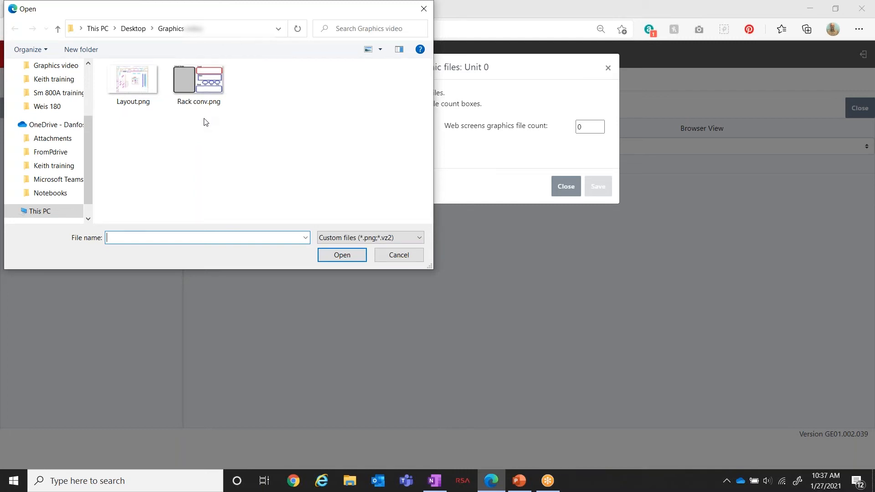
mouse_move(126, 133)
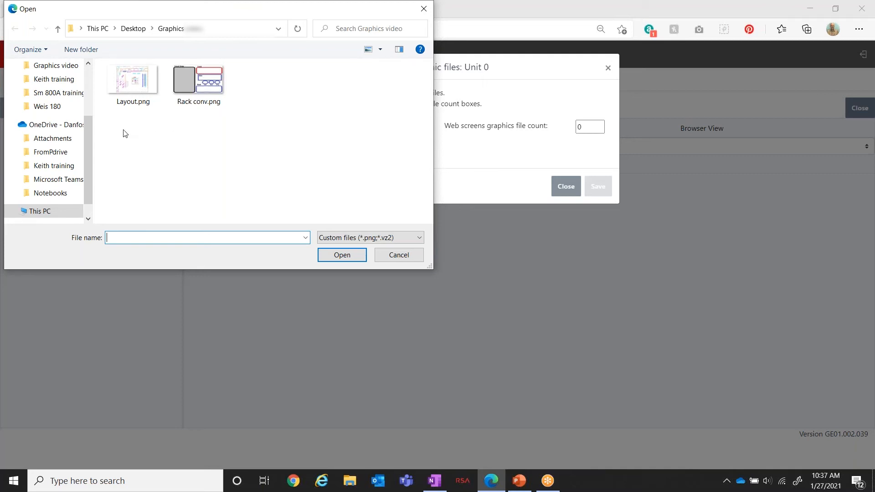
click(198, 80)
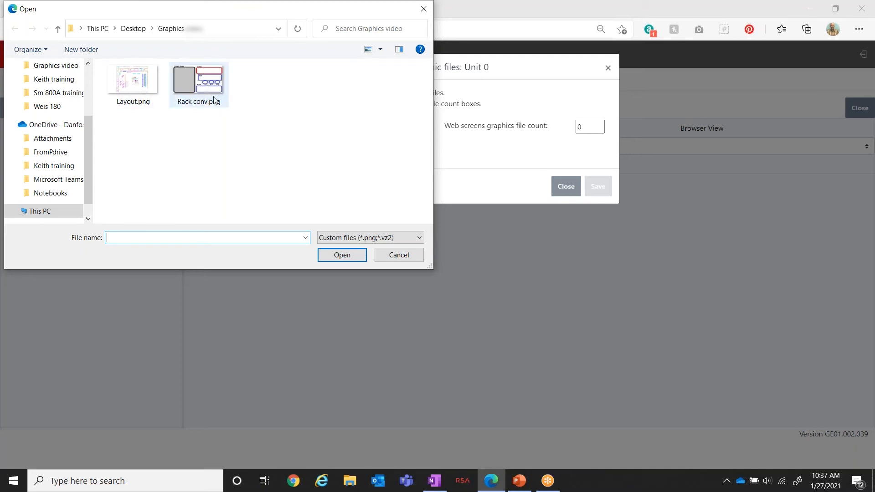
click(197, 80)
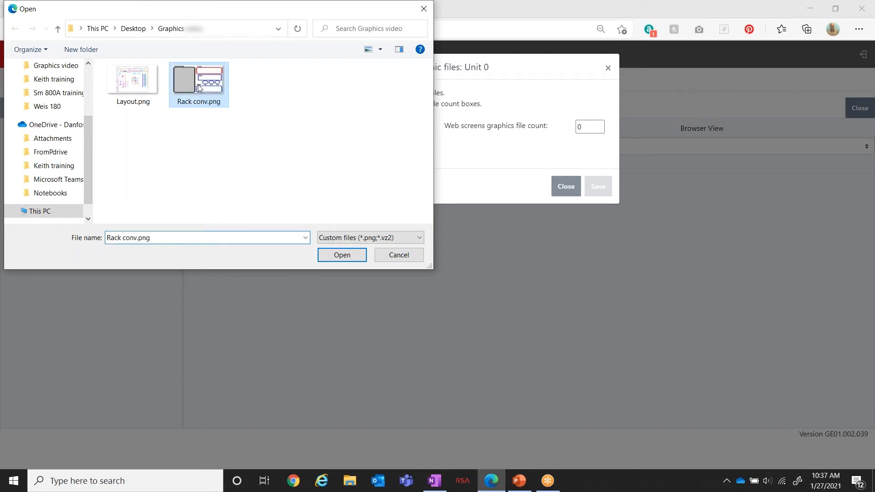
click(342, 255)
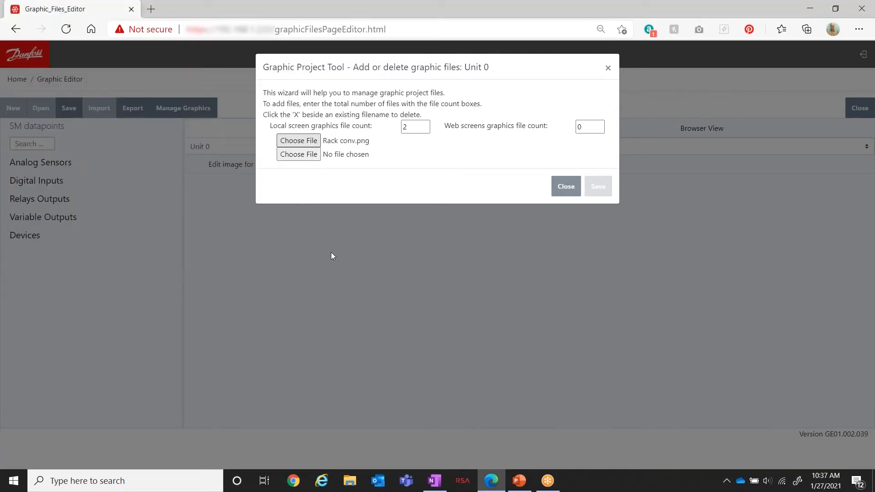
mouse_move(347, 142)
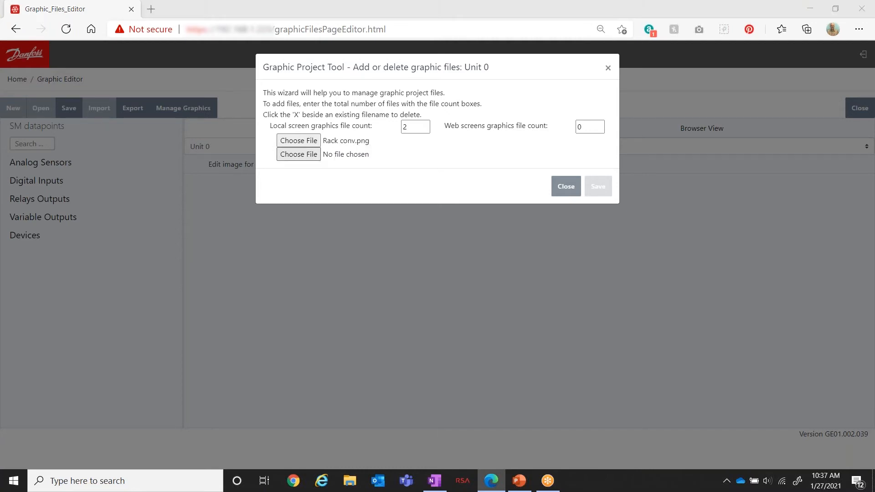
click(299, 154)
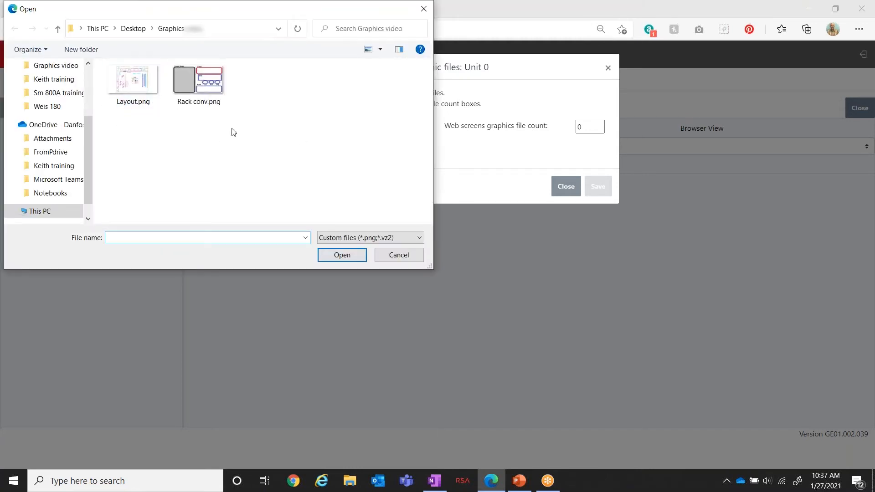
click(133, 80)
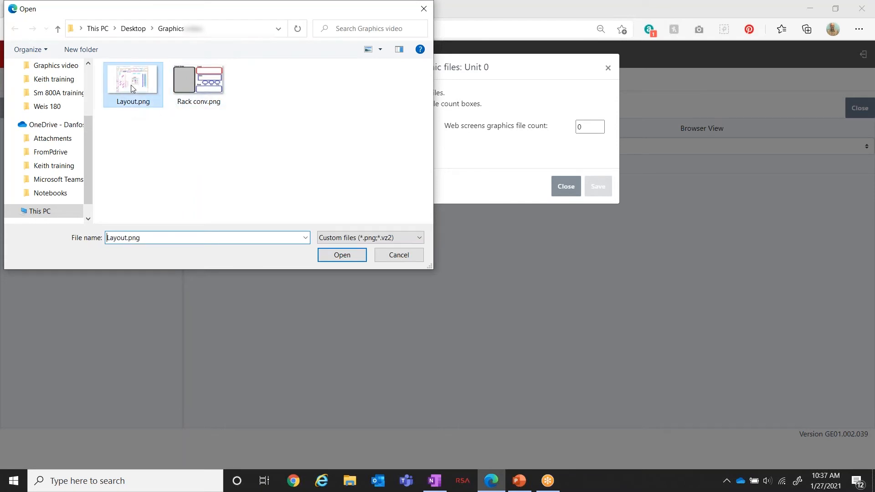
click(342, 256)
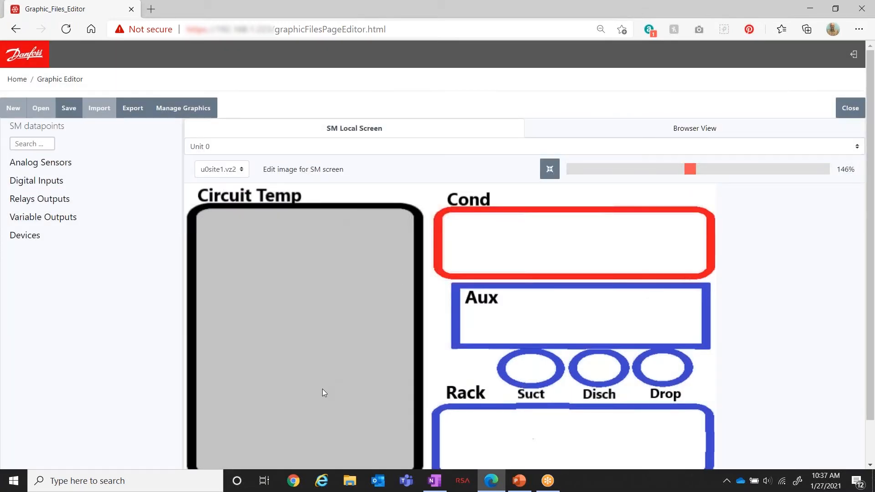
mouse_move(279, 259)
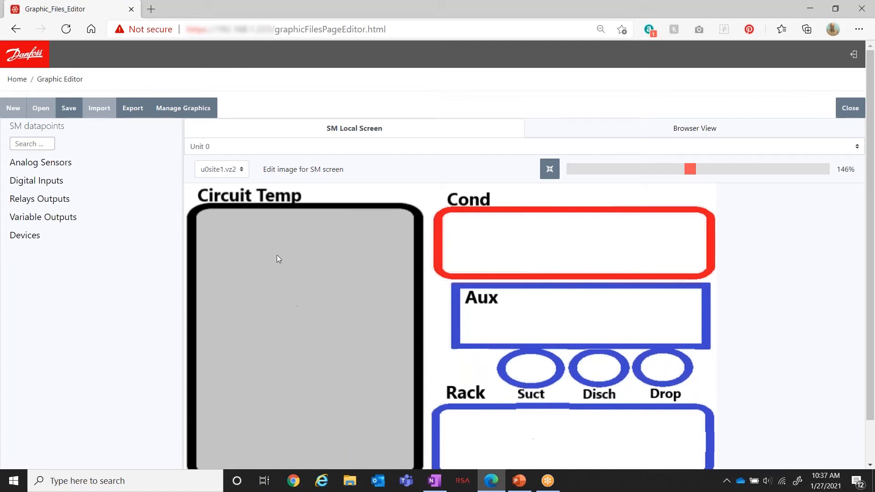
mouse_move(256, 219)
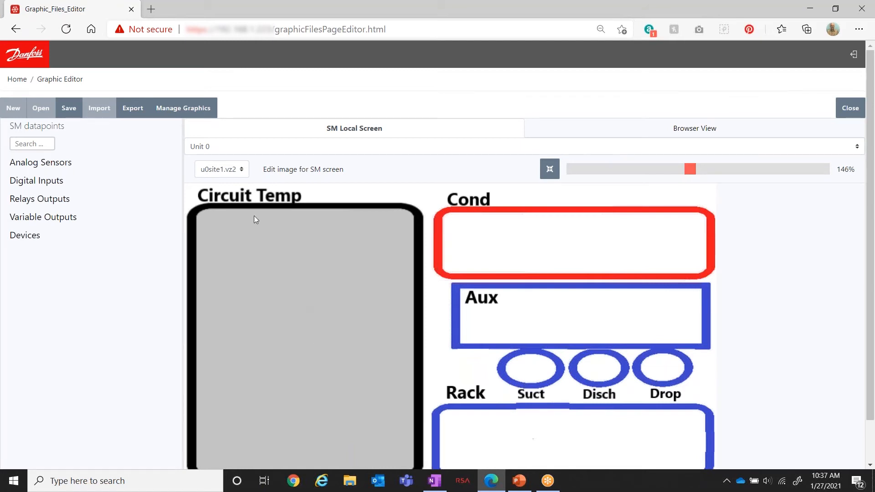
mouse_move(231, 181)
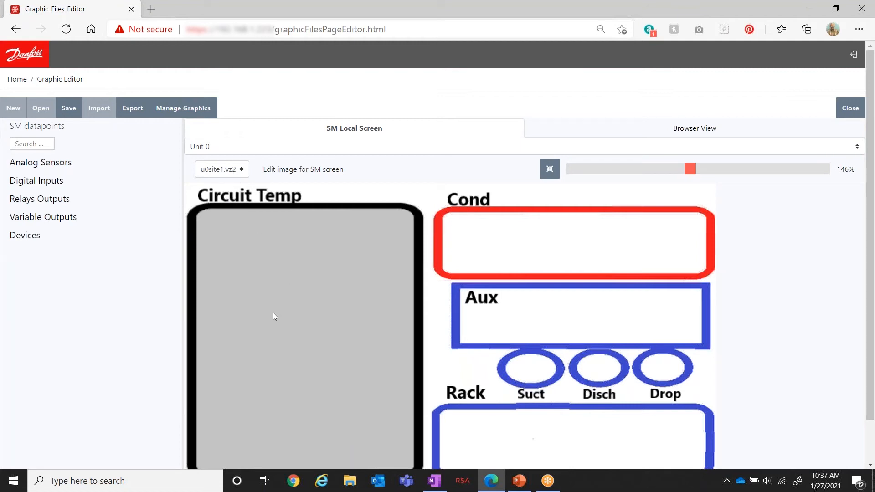
mouse_move(427, 438)
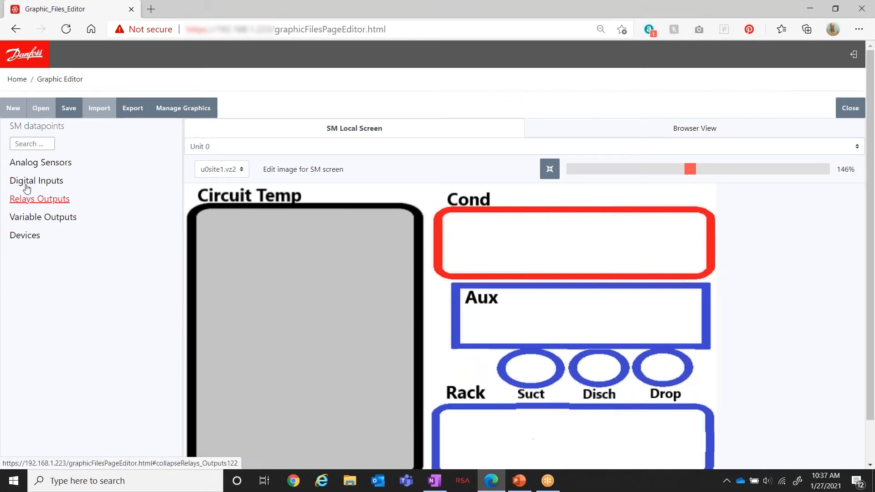
Step: Place analog sensor readouts on the Suct and Disch circles, giving the Disch label the large font
click(40, 163)
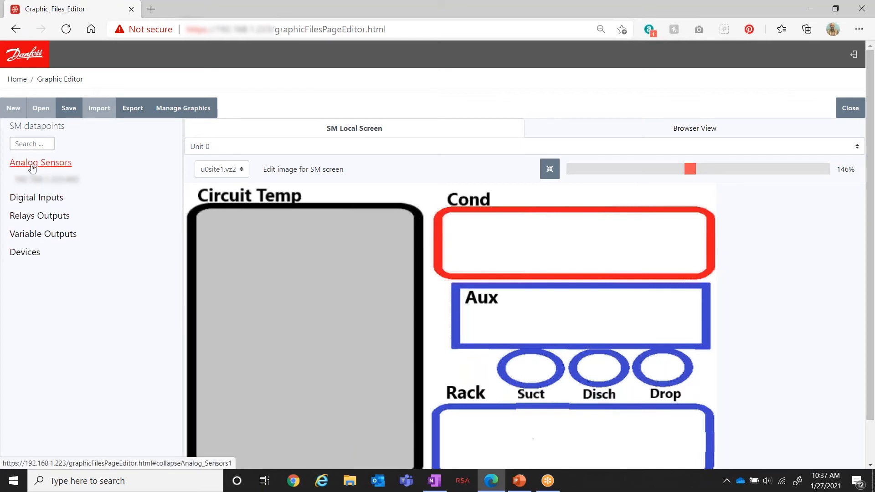
click(40, 162)
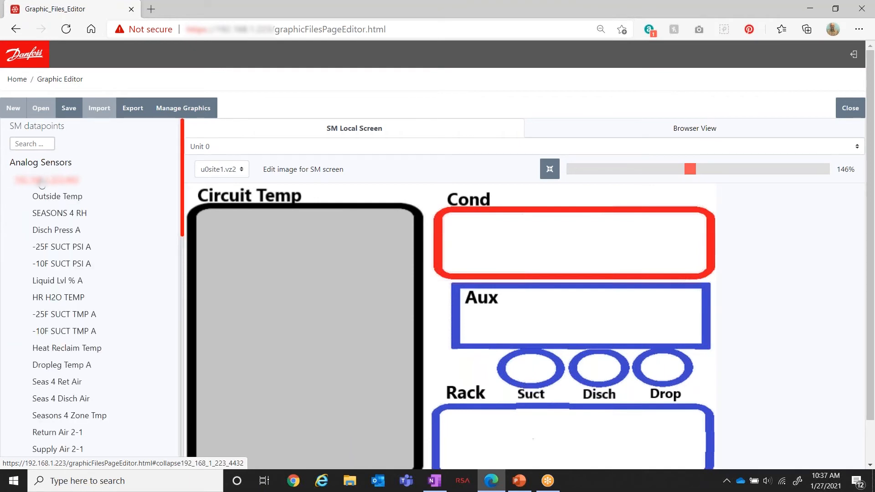
scroll(down, 3)
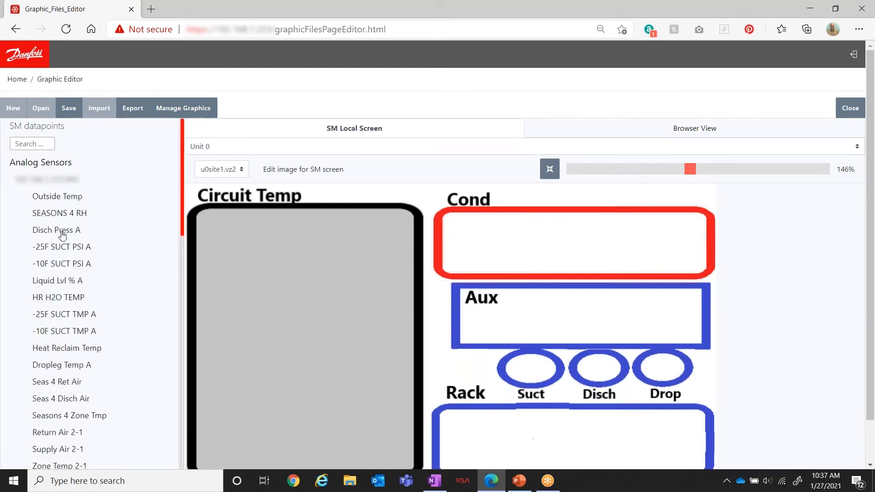
mouse_move(53, 233)
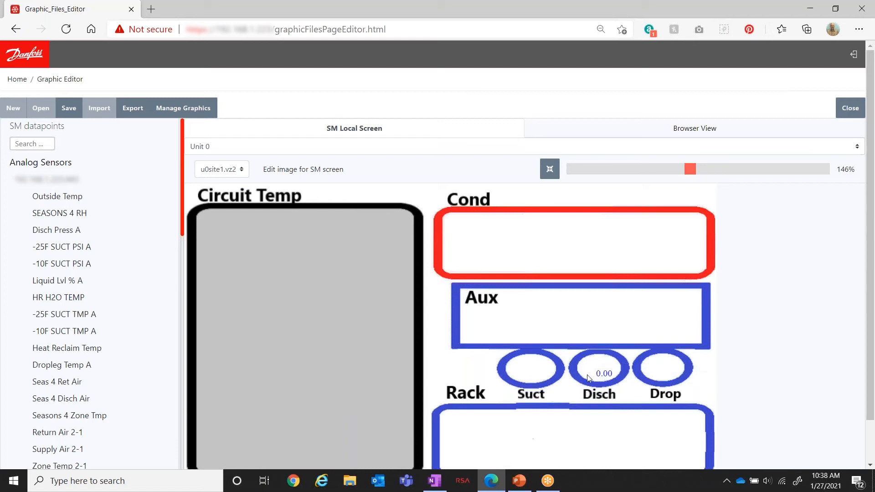
mouse_move(596, 370)
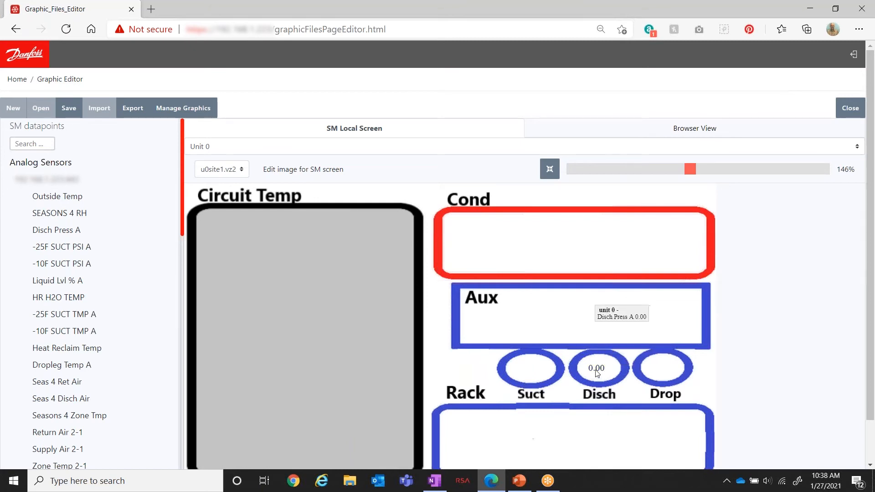
double_click(596, 367)
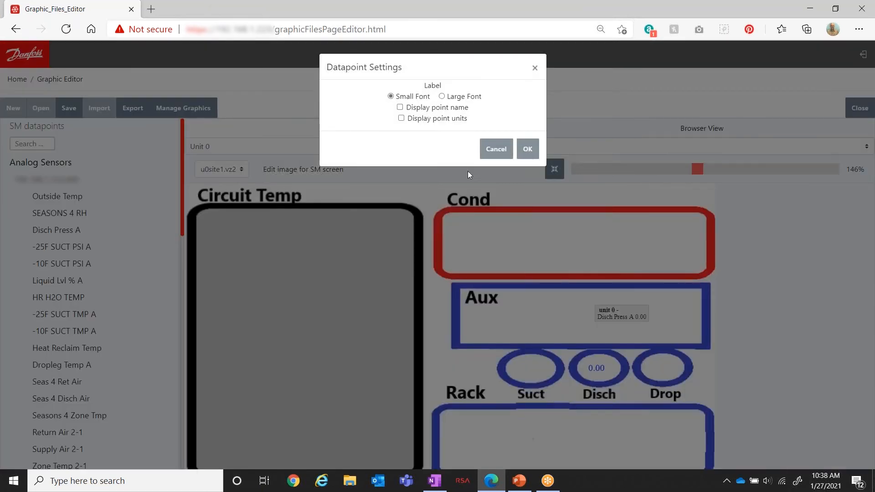
click(441, 97)
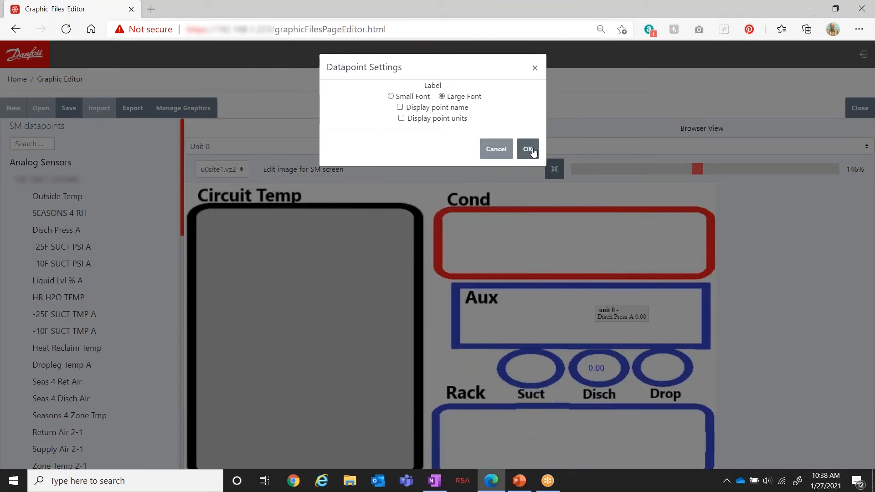
mouse_move(508, 149)
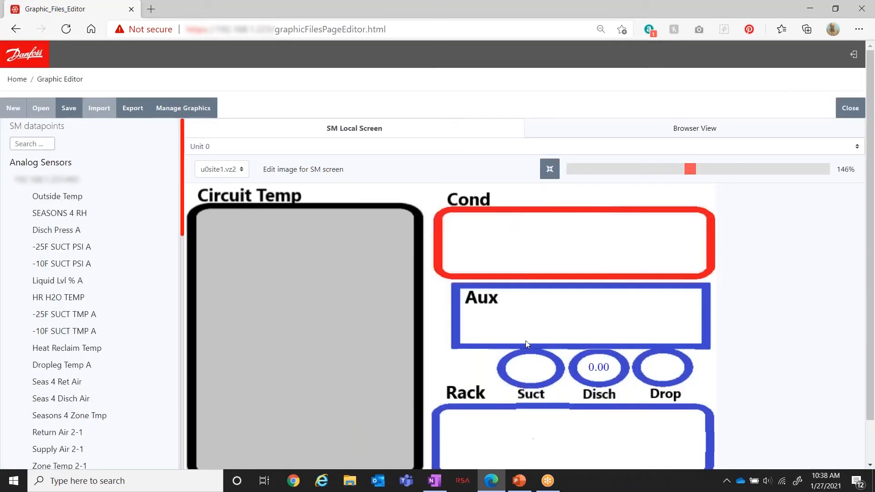
mouse_move(589, 376)
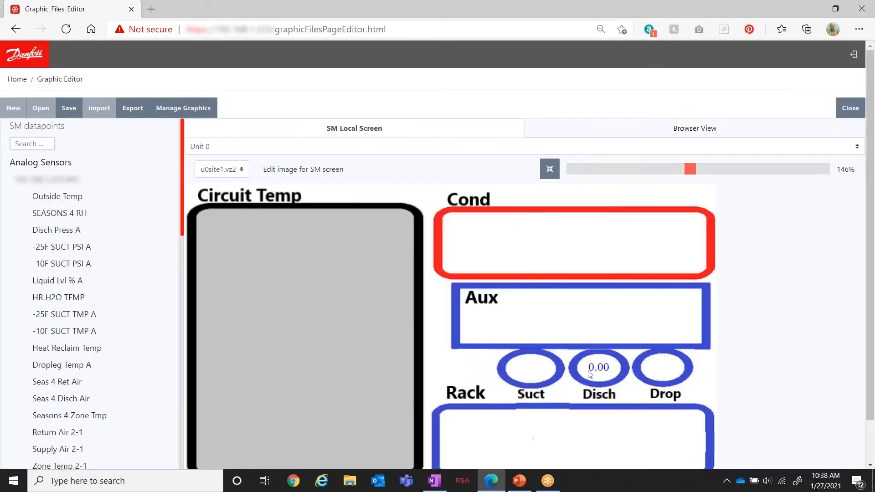
mouse_move(81, 247)
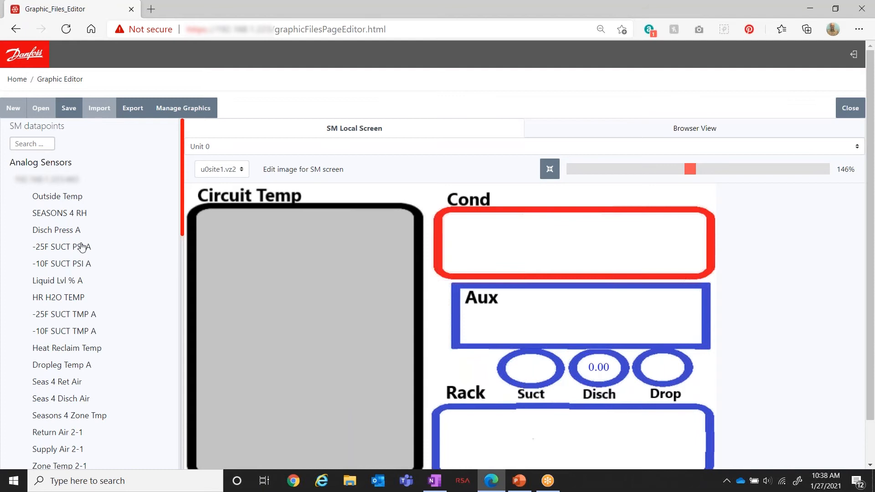
mouse_move(58, 252)
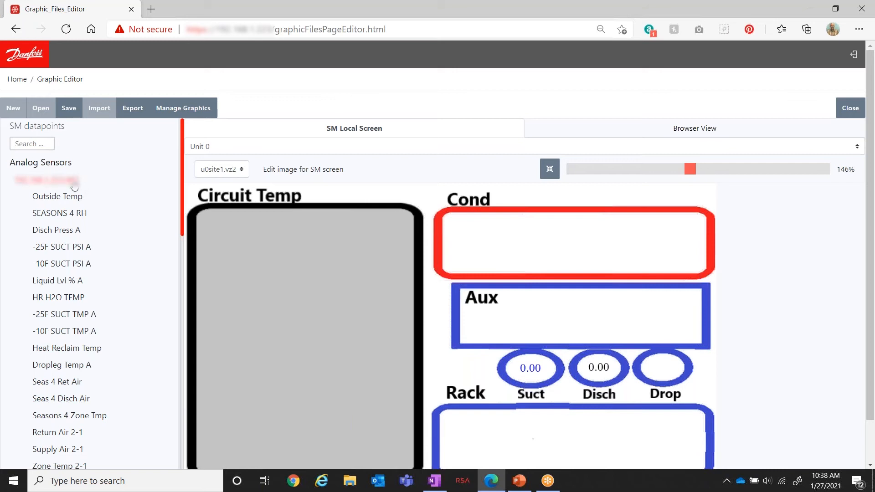
mouse_move(70, 437)
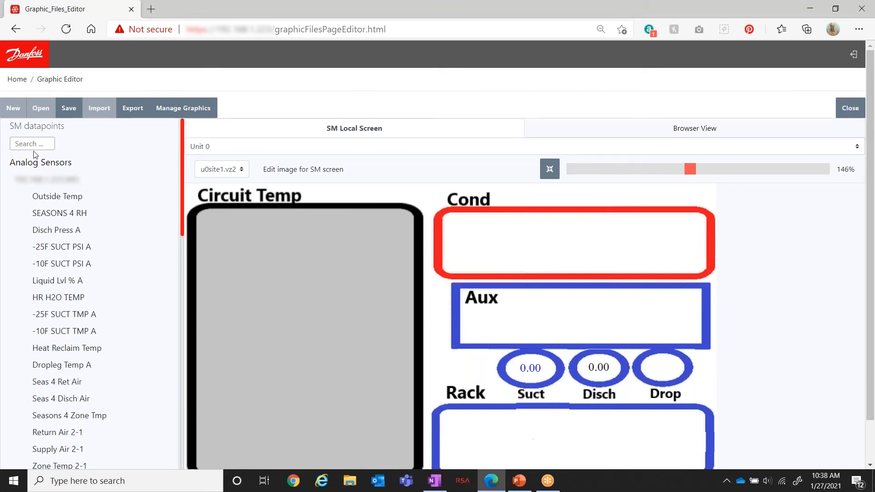
Step: Filter datapoints to 'drop' and place Dropleg Temp A in the Drop circle
click(32, 144)
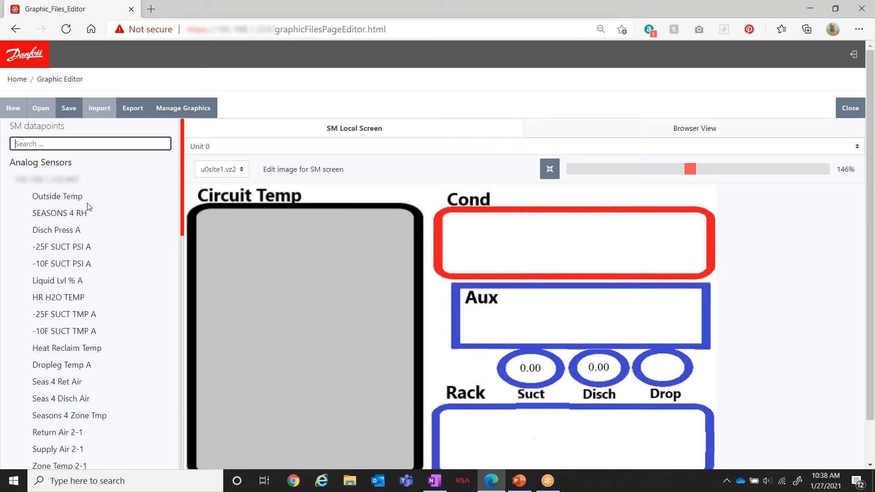
text(c)
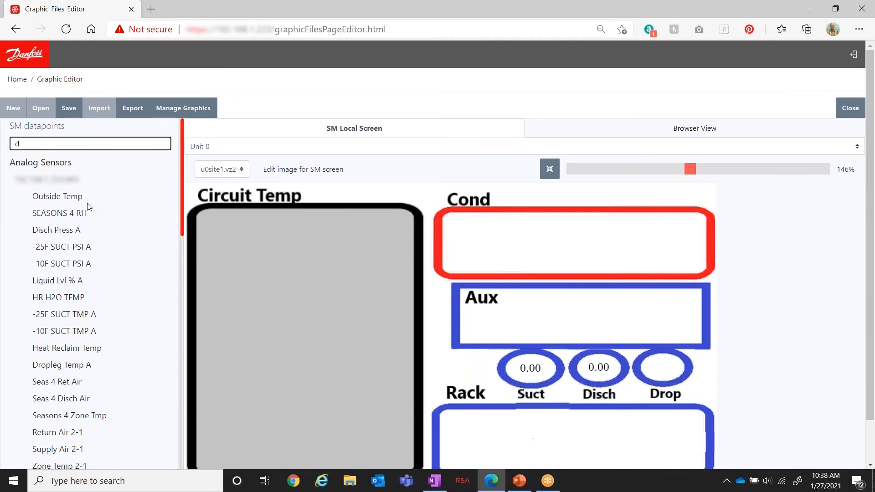
text(rop)
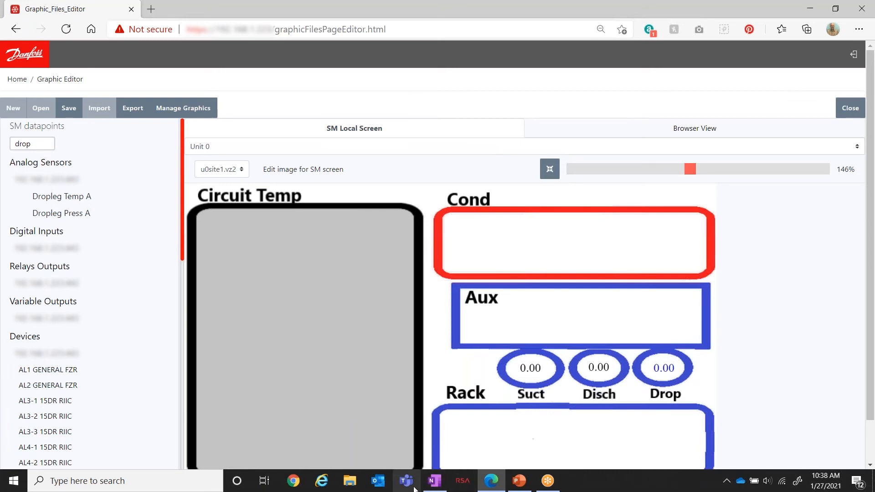
mouse_move(405, 481)
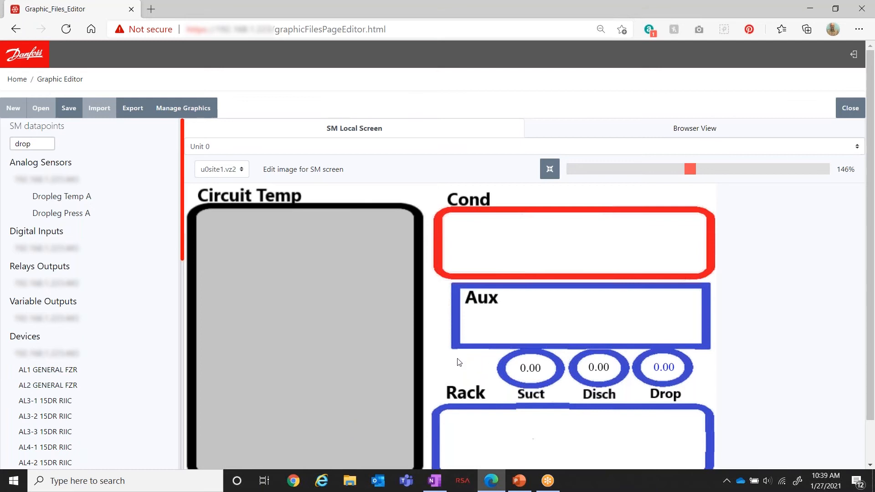
mouse_move(462, 364)
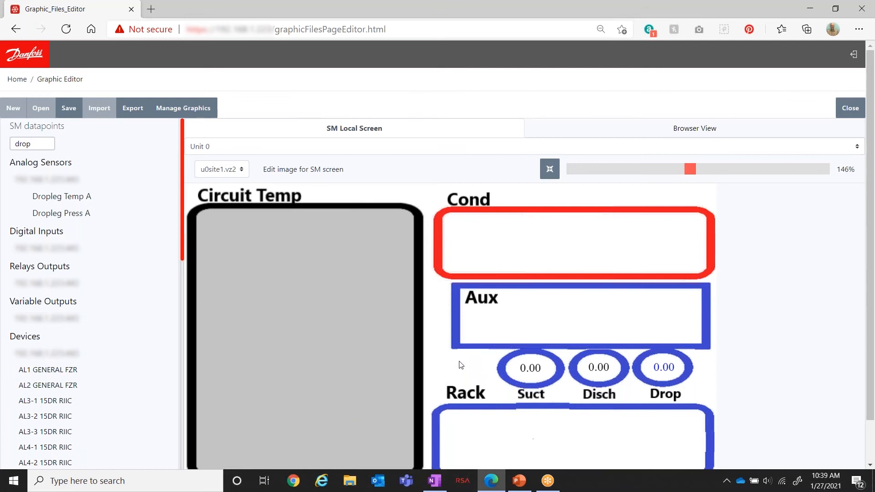
mouse_move(414, 308)
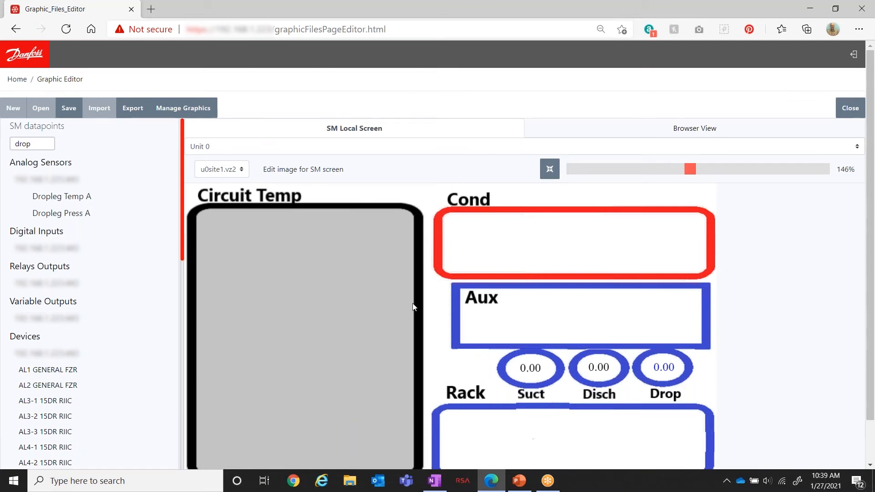
click(24, 235)
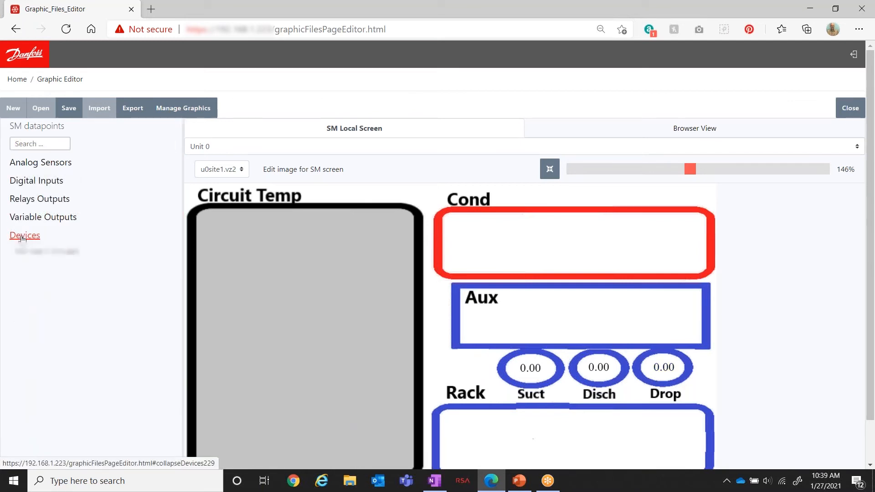
Step: Filter Devices to 'u17' and place AL1 GENERAL FZR's u17 Ther Air in the Circuit Temp panel
click(25, 235)
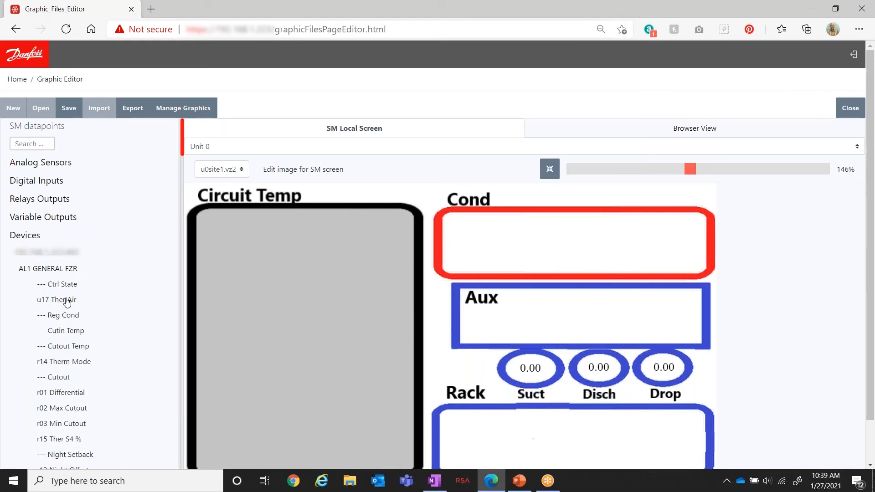
mouse_move(69, 319)
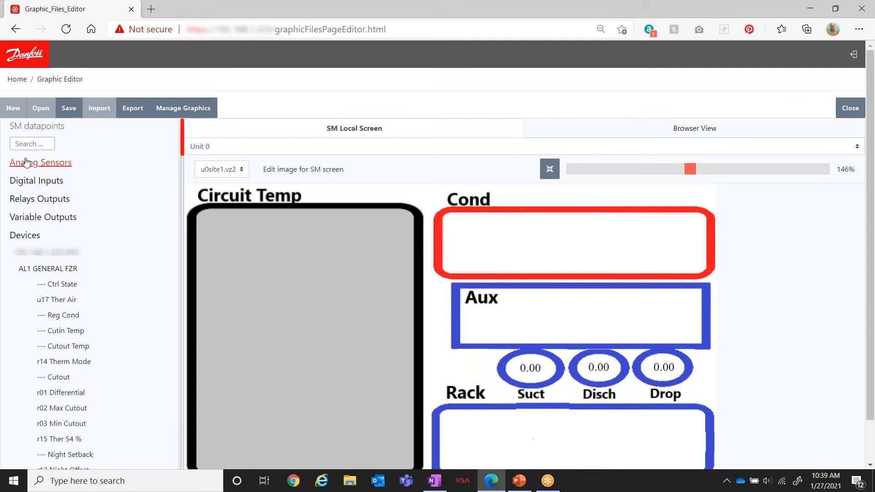
text(u)
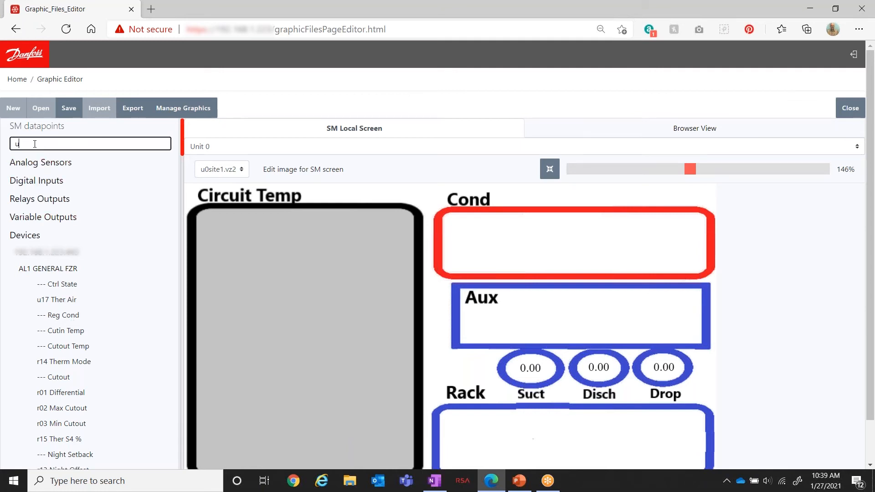
text(17)
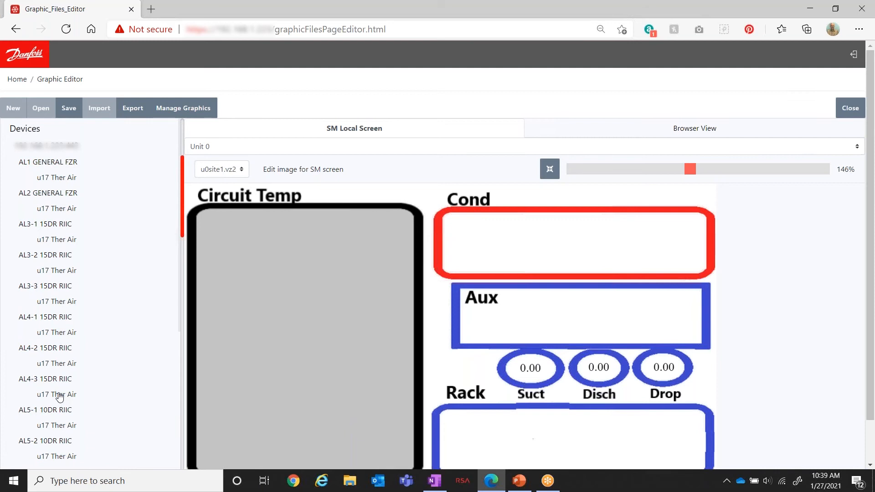
click(48, 193)
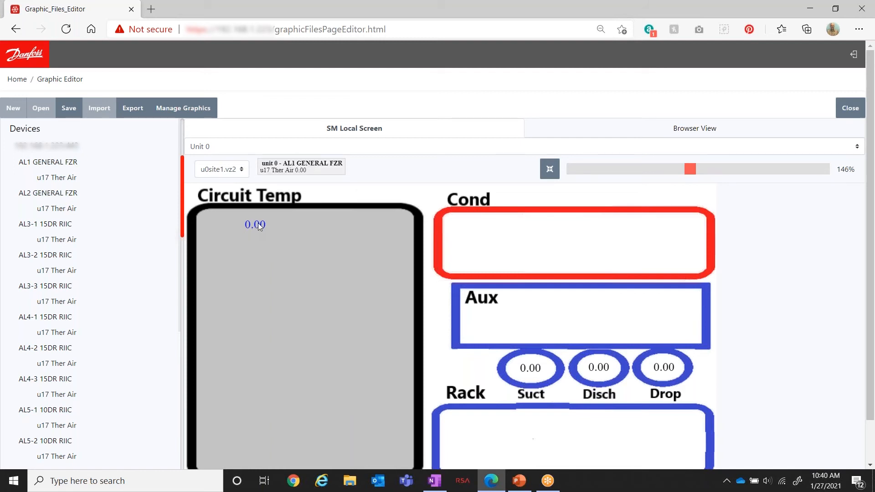
Step: Enable Display point name on the placed reading so each case air temperature shows its device name
double_click(255, 224)
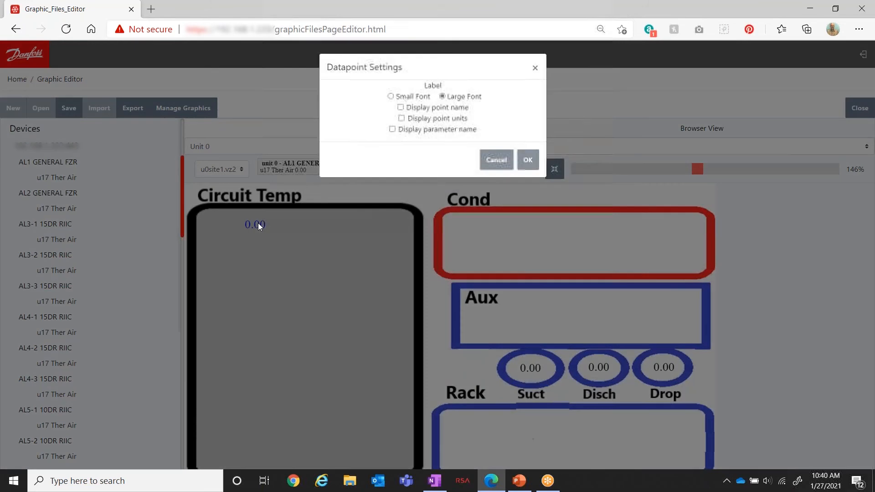
click(401, 107)
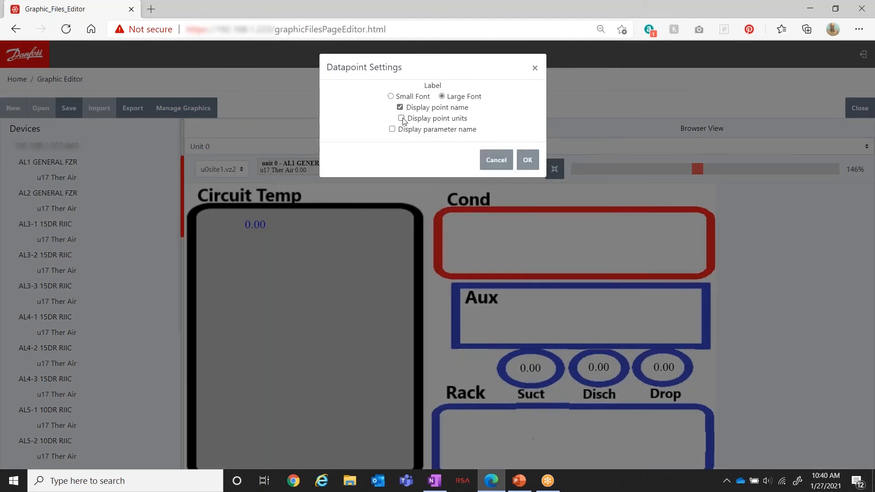
click(527, 159)
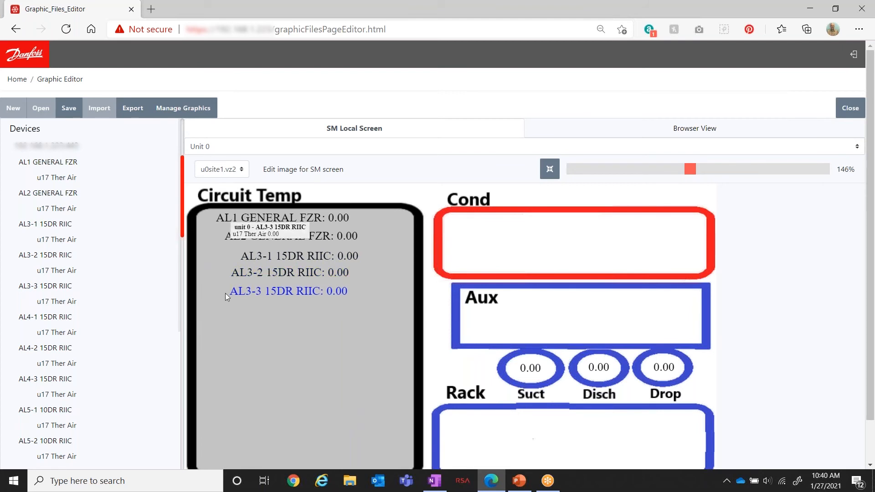
mouse_move(249, 268)
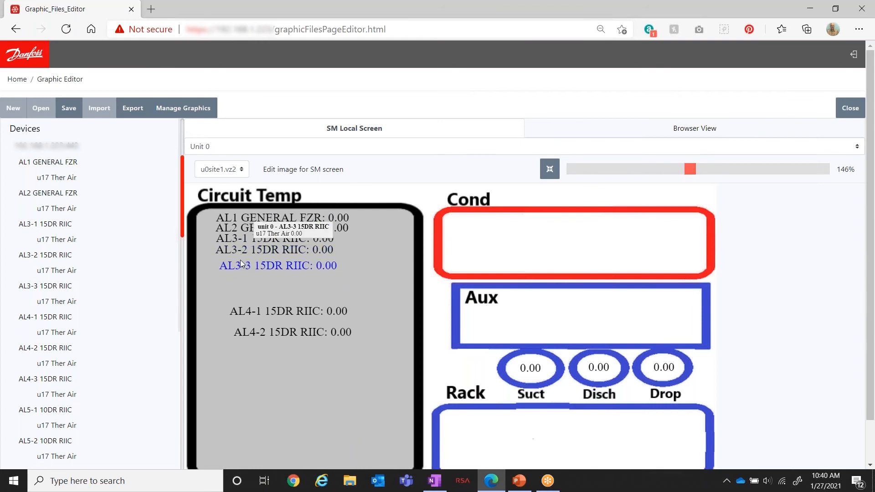
mouse_move(267, 317)
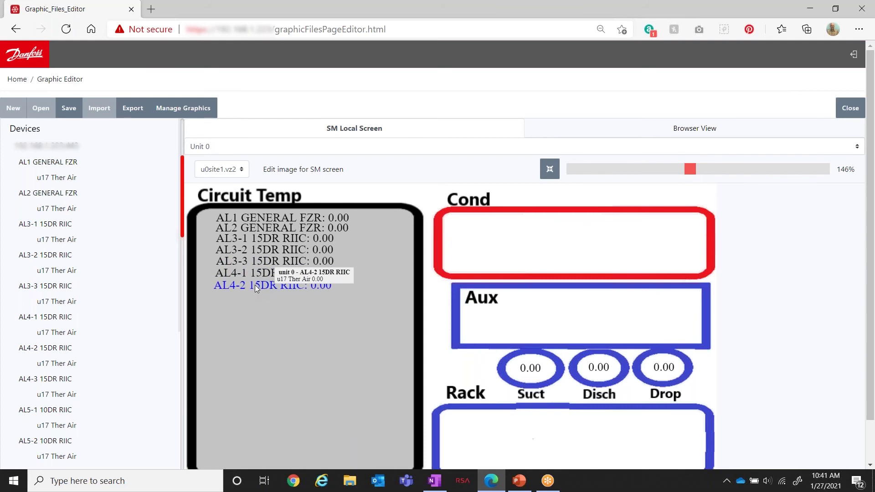
mouse_move(241, 322)
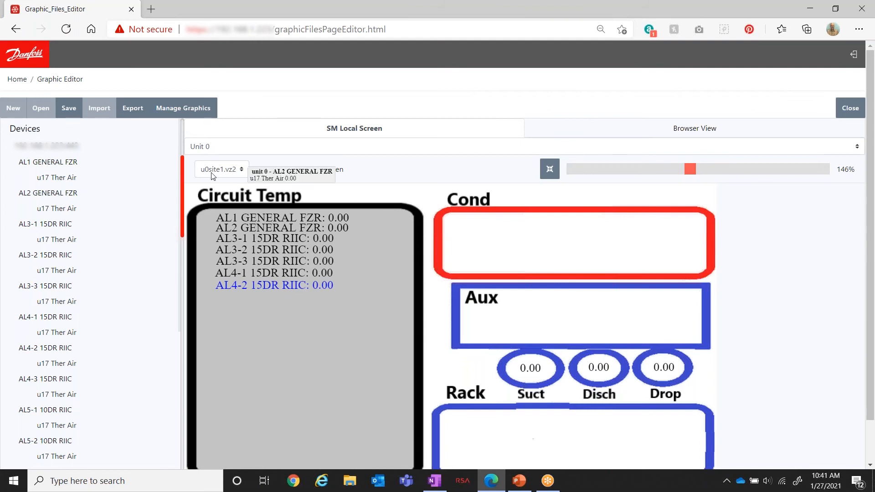
mouse_move(374, 350)
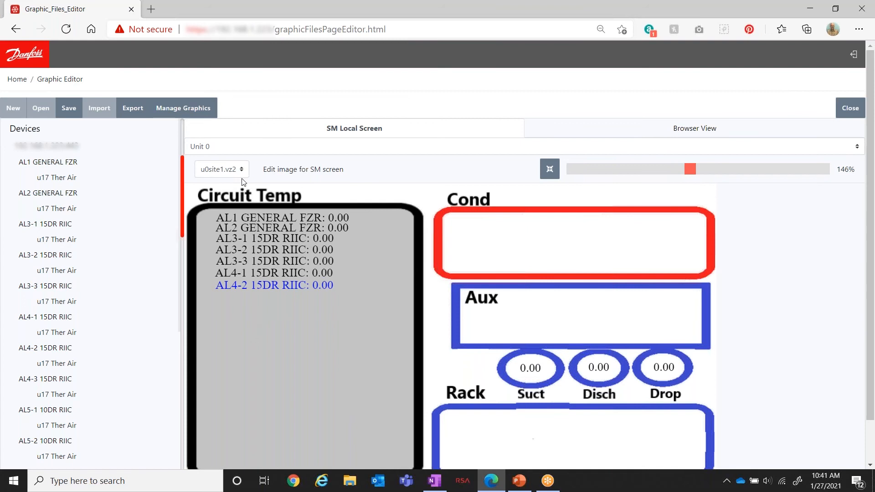
Step: Switch the editor to the Layout.png store floor-plan graphic and expand its device list
click(221, 170)
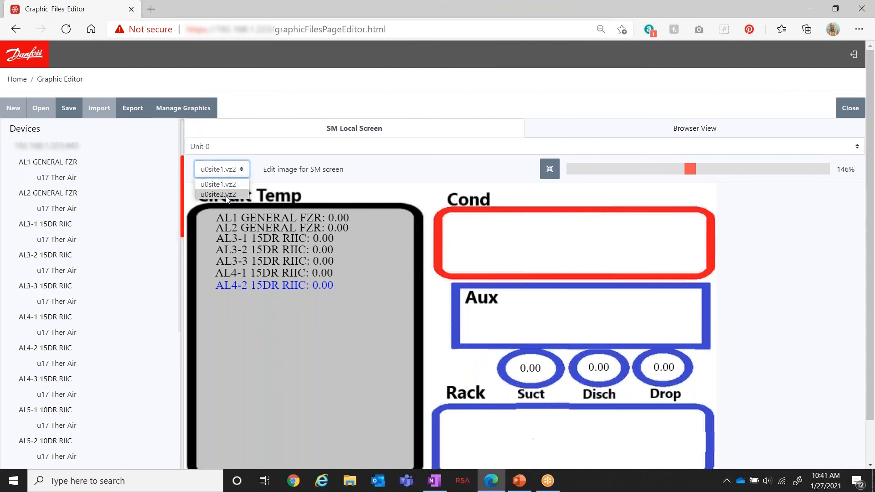
click(218, 194)
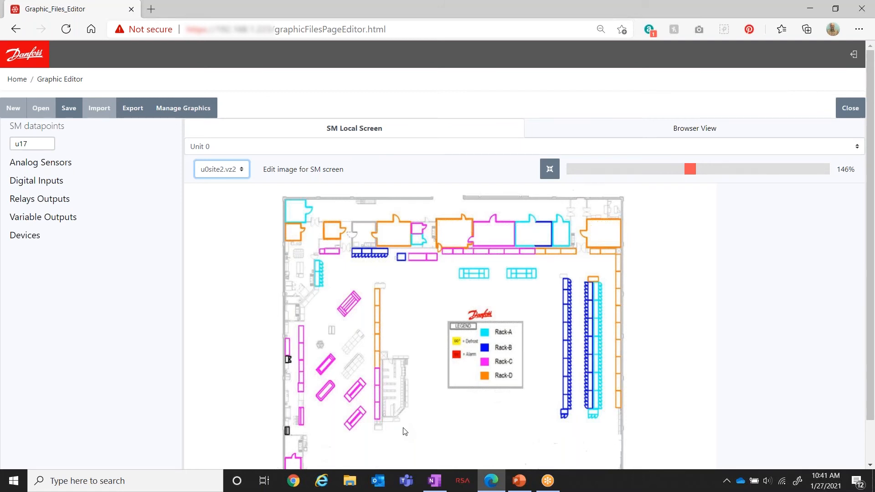
mouse_move(164, 200)
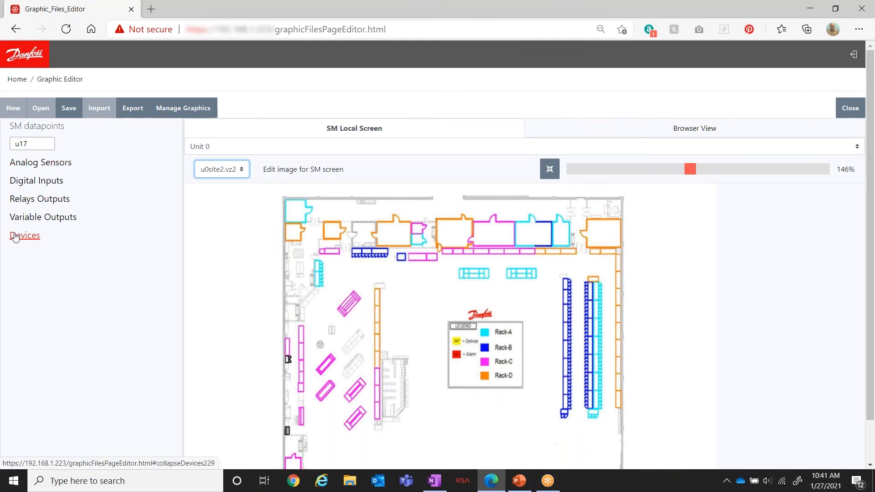
click(24, 235)
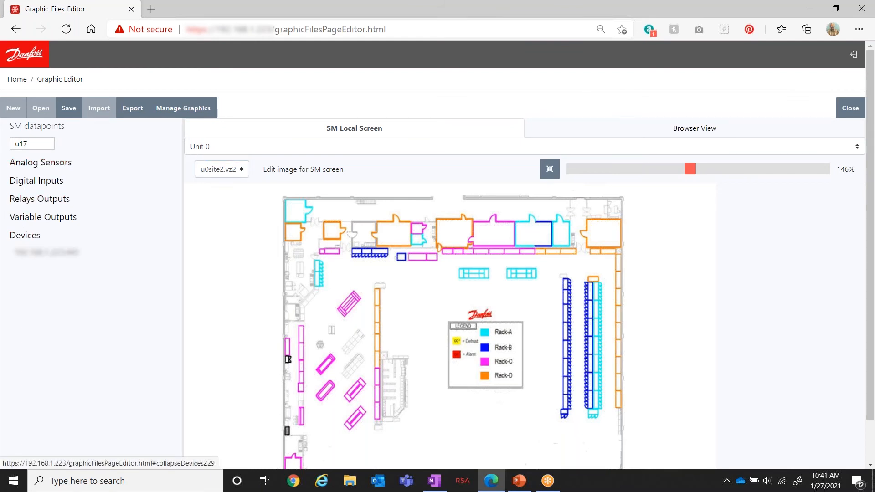
click(40, 162)
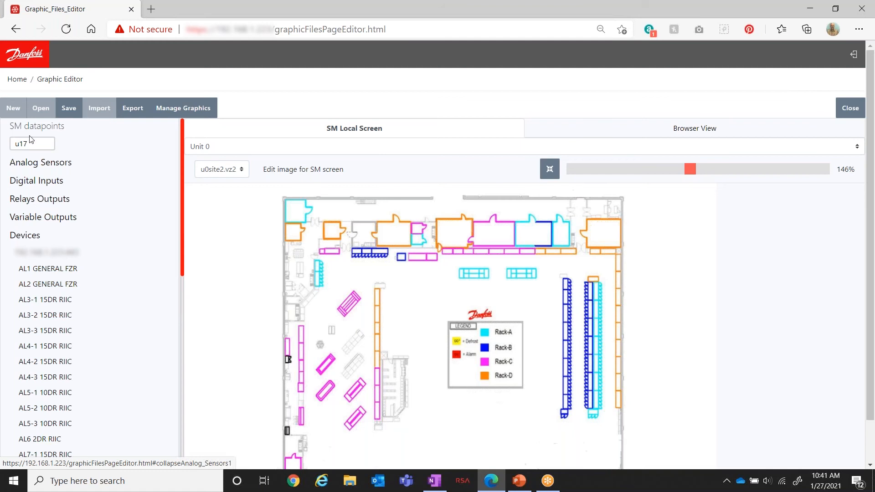
mouse_move(45, 262)
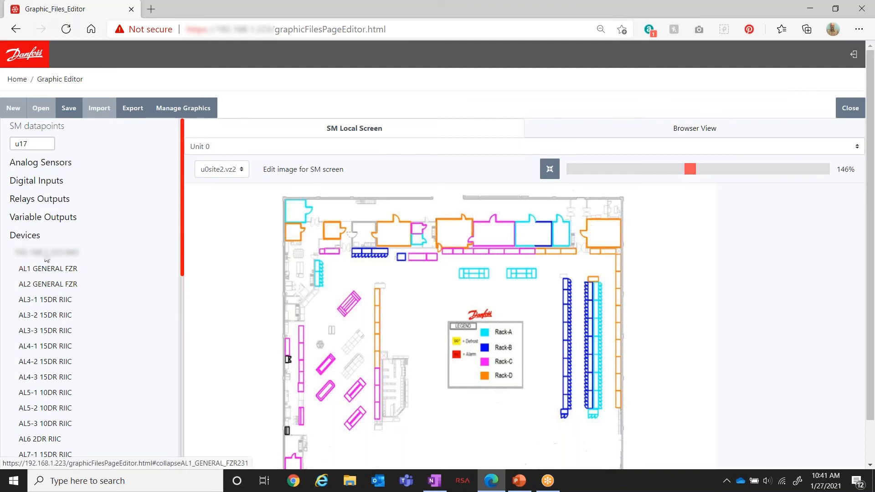
Step: Filter the layout's device datapoints to the u17 Ther Air points
click(32, 143)
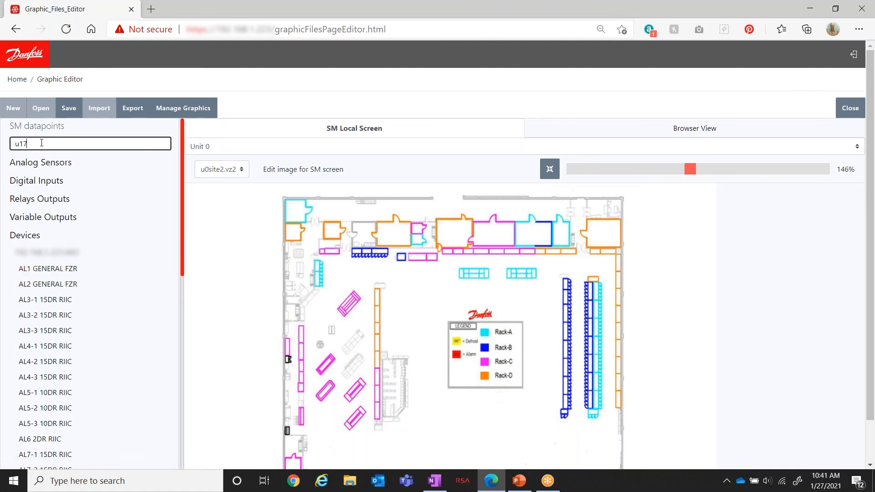
click(24, 236)
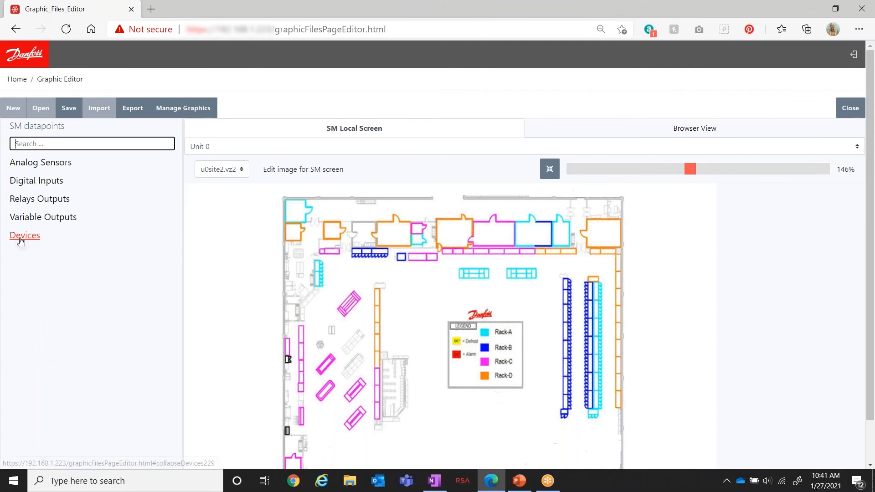
click(25, 235)
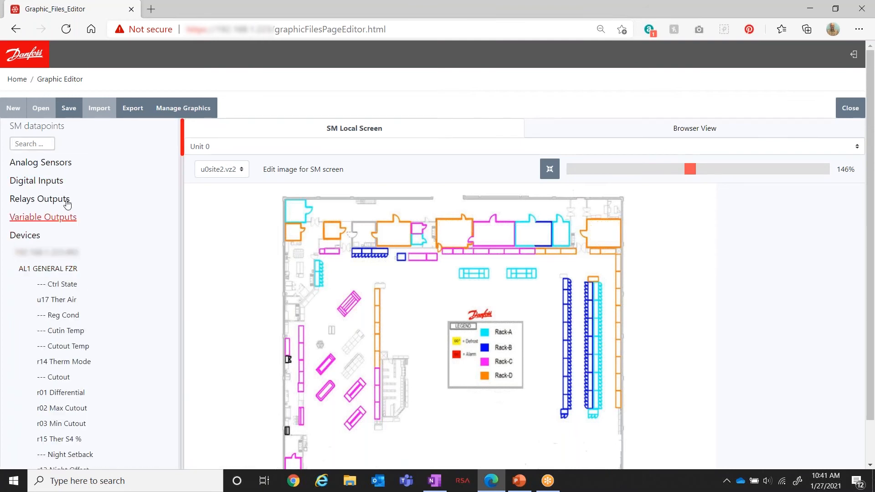
click(32, 144)
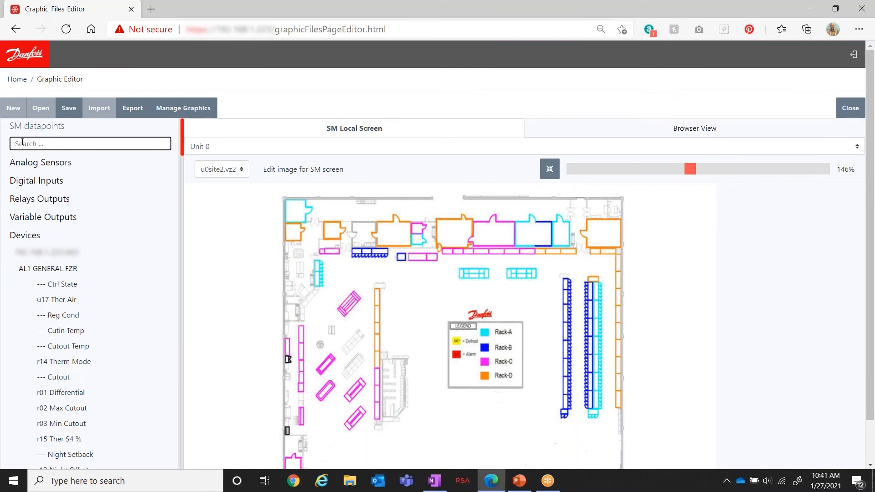
text(u17)
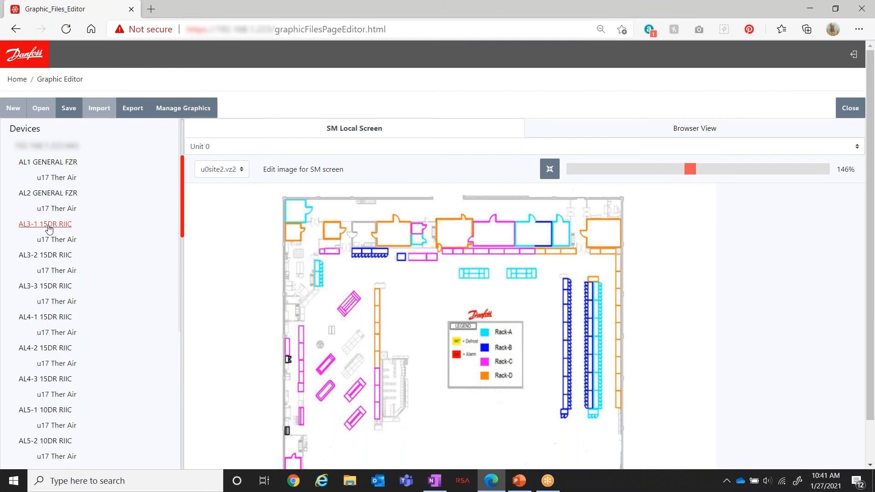
mouse_move(554, 279)
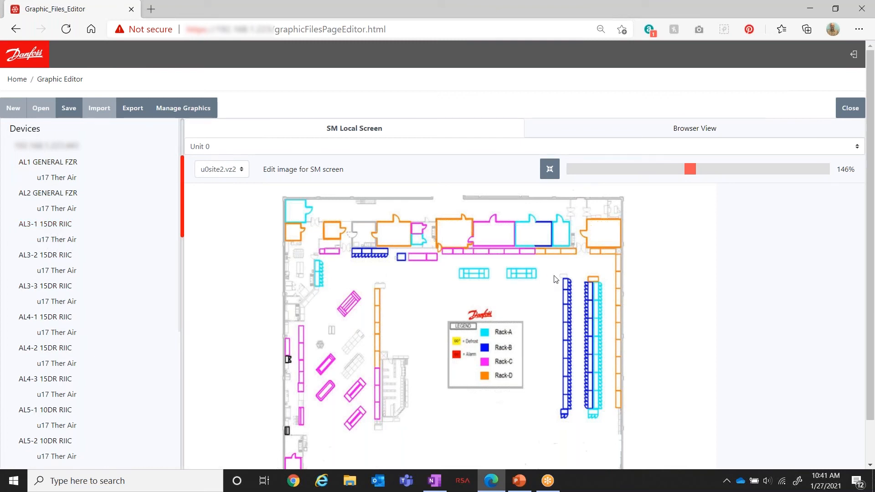
mouse_move(444, 382)
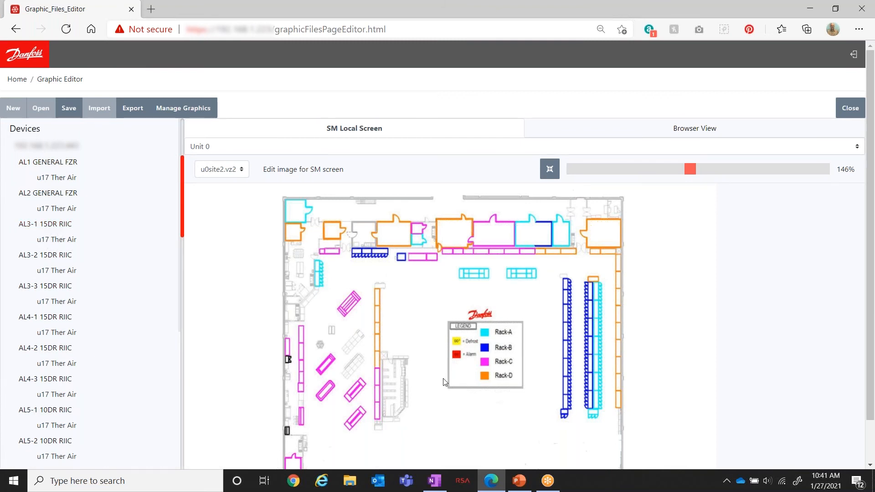
mouse_move(50, 211)
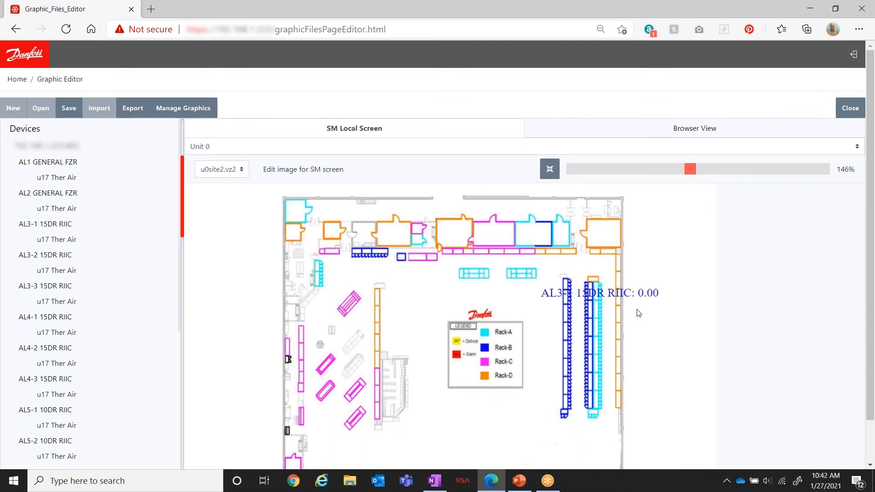
mouse_move(537, 377)
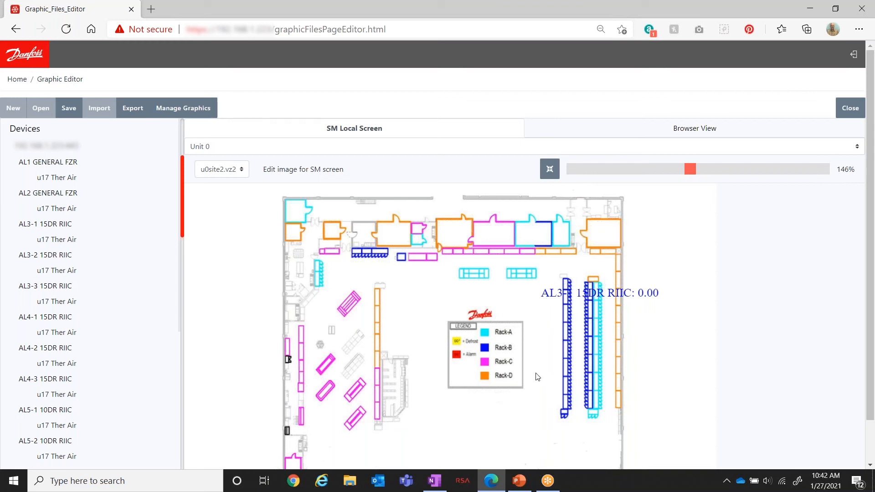
mouse_move(555, 297)
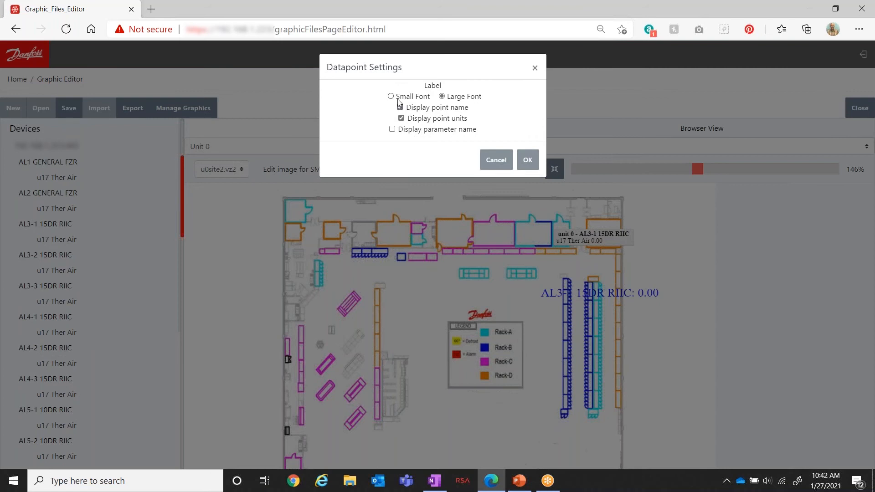
Step: Show the layout reading in small font without units, leaving a bare value beside the racks
click(390, 97)
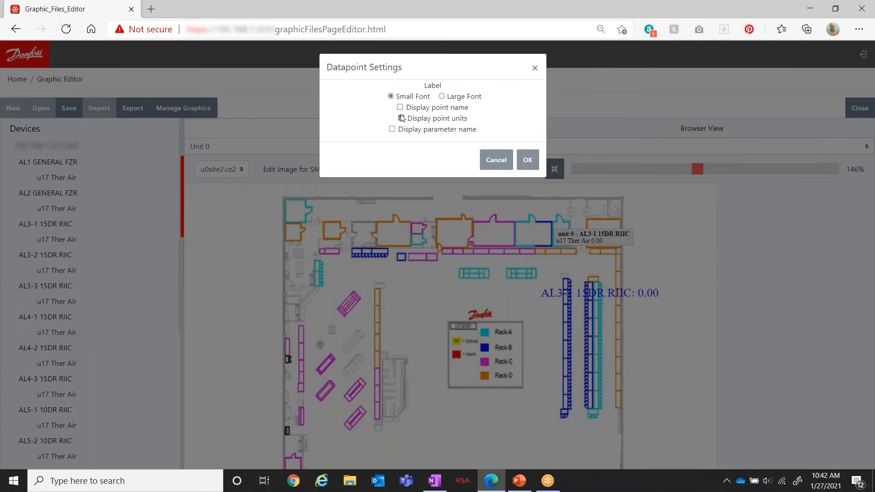
click(400, 118)
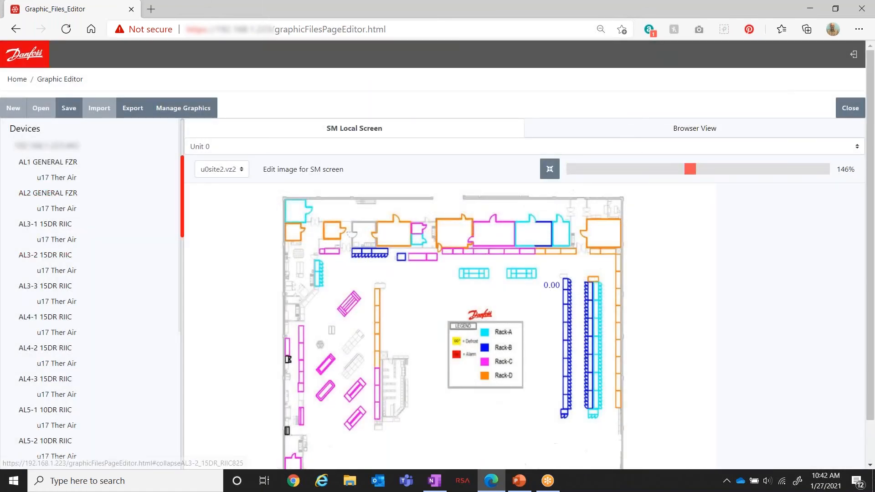
mouse_move(531, 294)
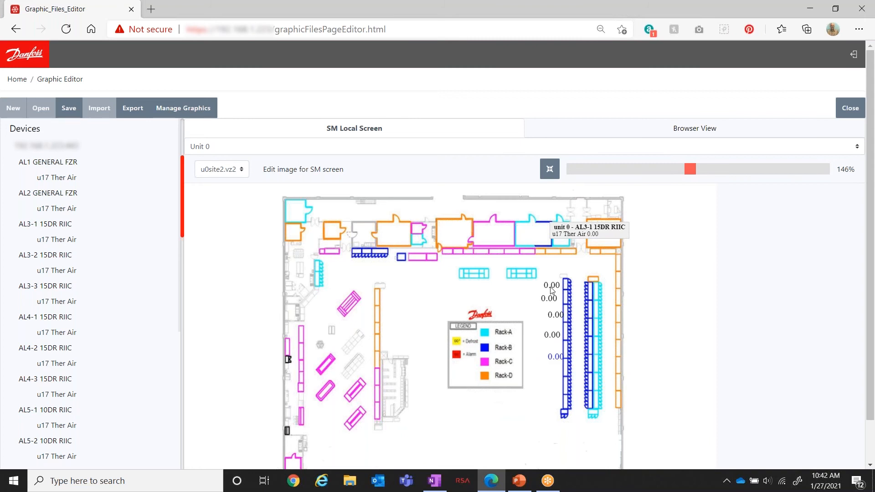
mouse_move(551, 297)
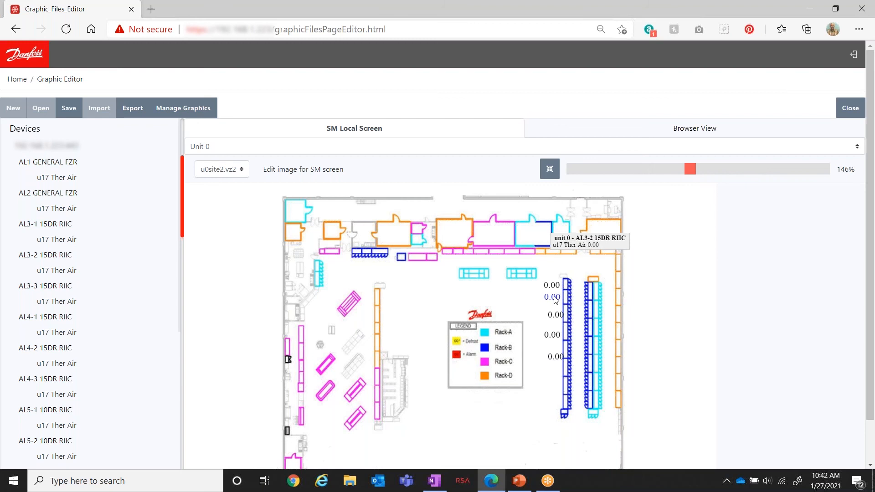
mouse_move(556, 314)
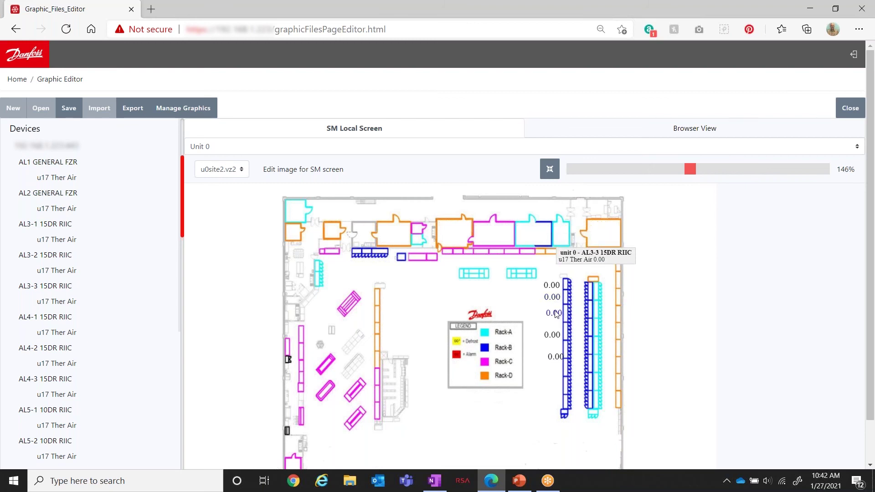
mouse_move(556, 333)
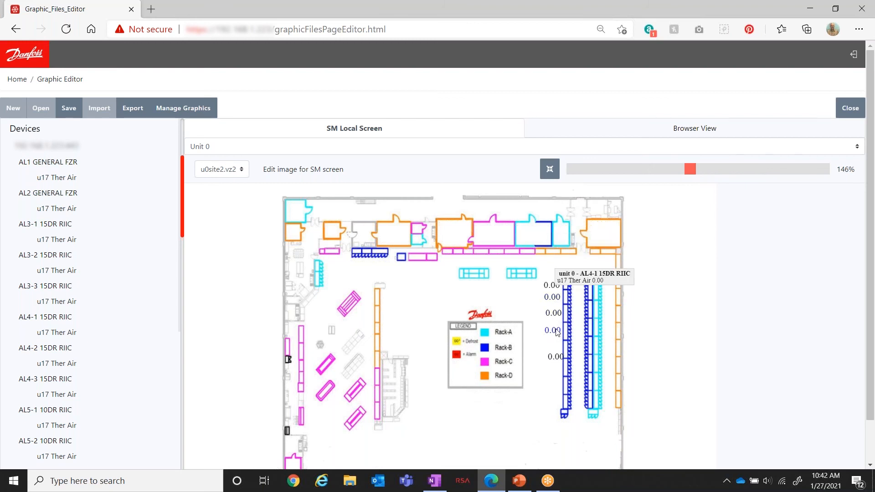
mouse_move(553, 352)
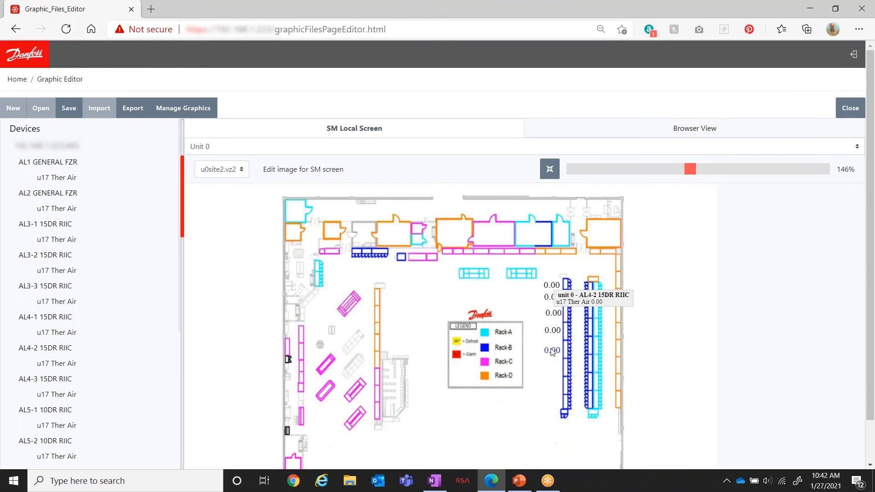
mouse_move(536, 418)
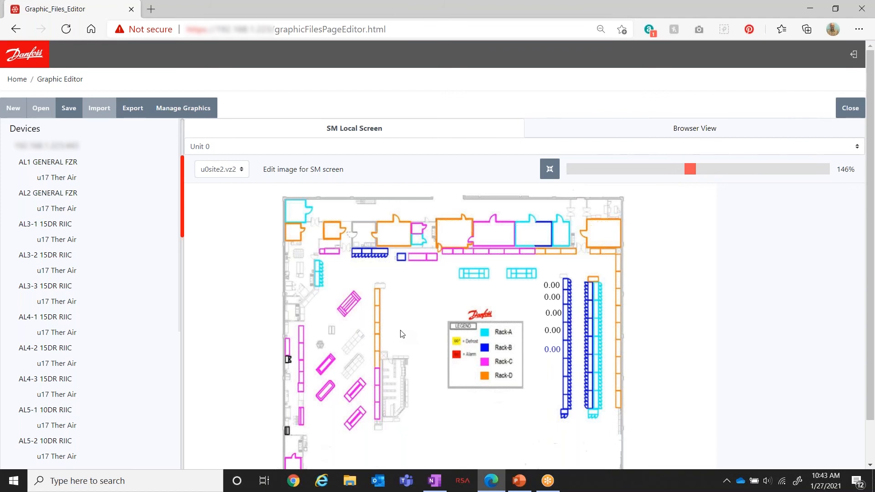
mouse_move(412, 271)
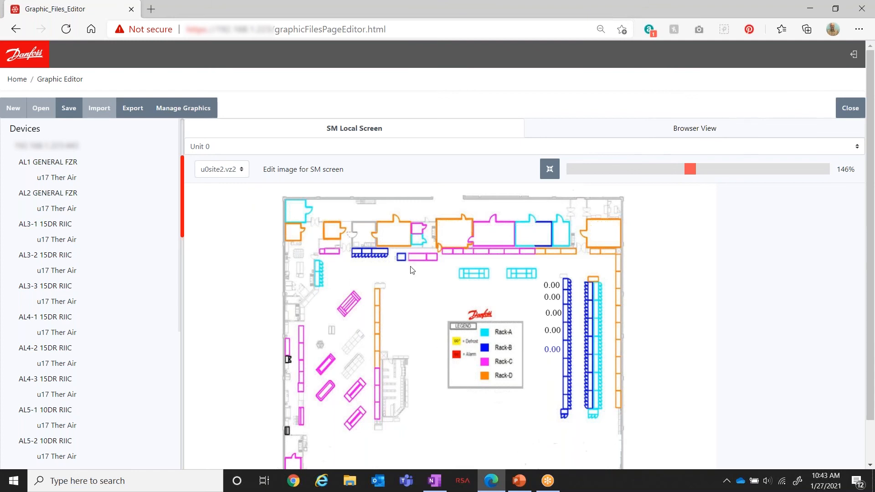
mouse_move(423, 382)
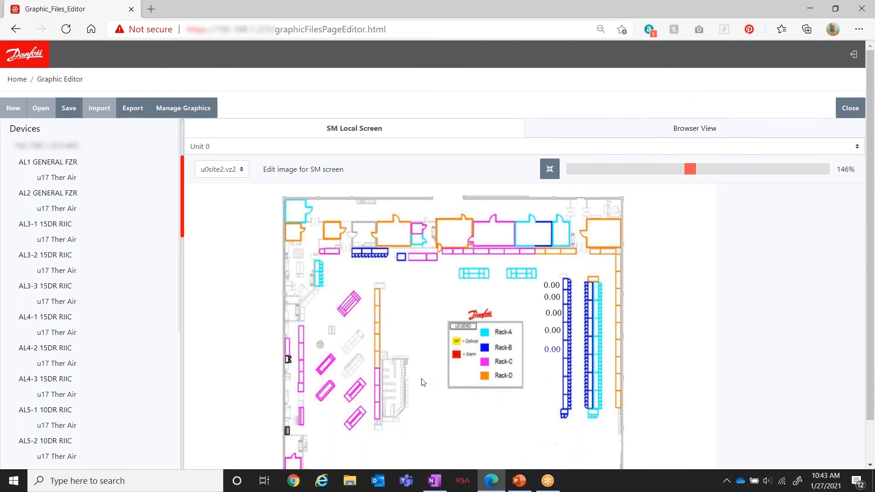
mouse_move(69, 110)
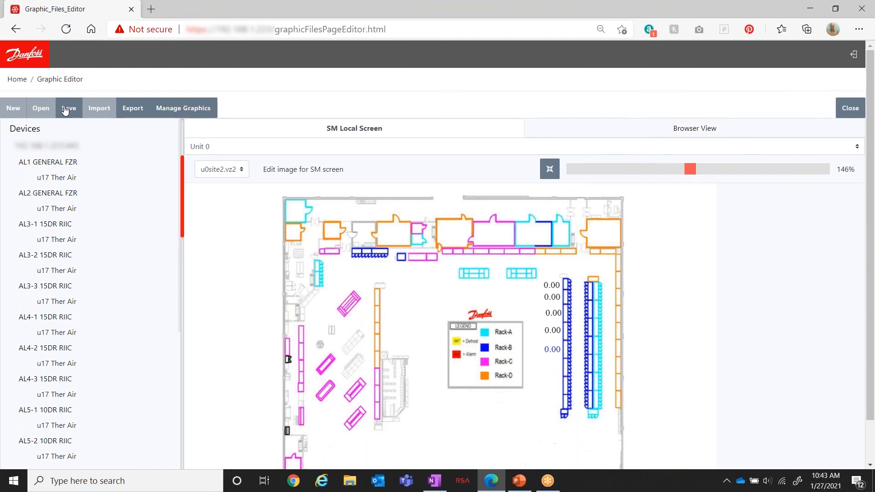
Step: Save the layout graphic to the controller and confirm restarting all units
click(68, 107)
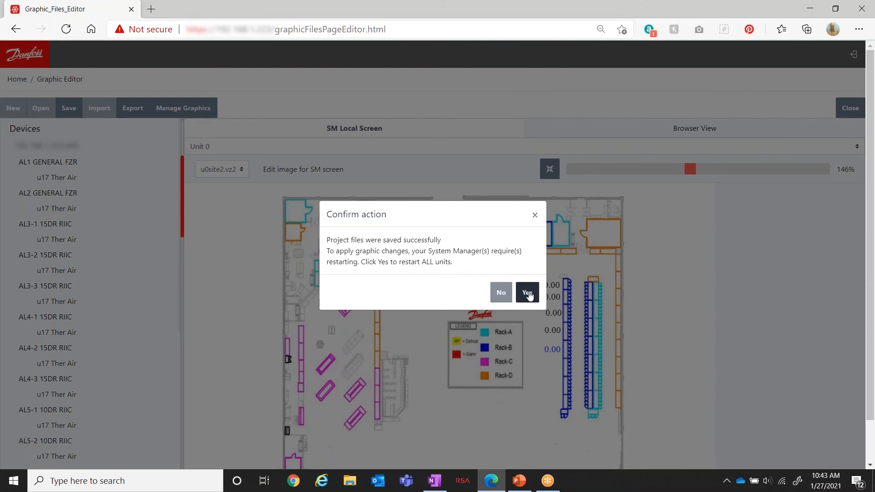
click(527, 292)
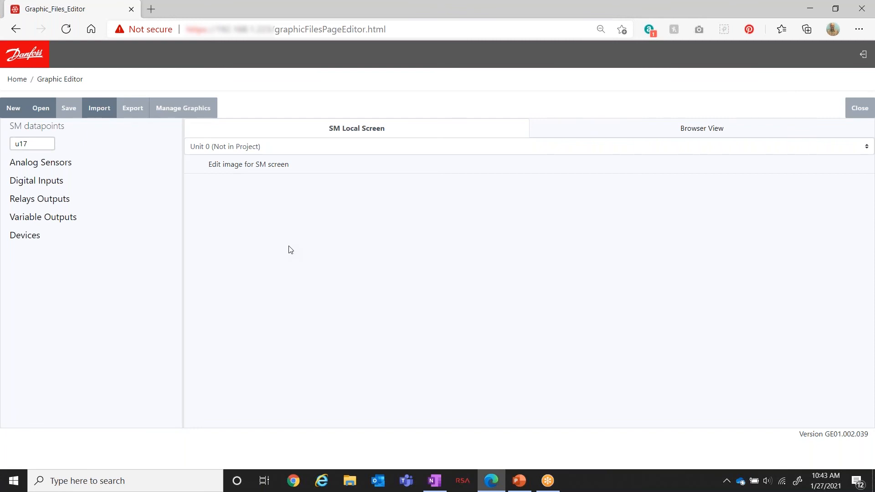
mouse_move(267, 257)
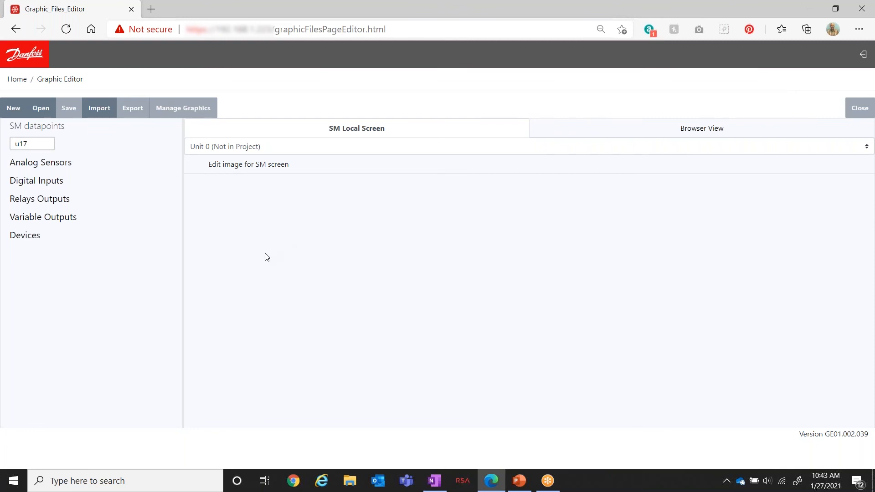
mouse_move(257, 246)
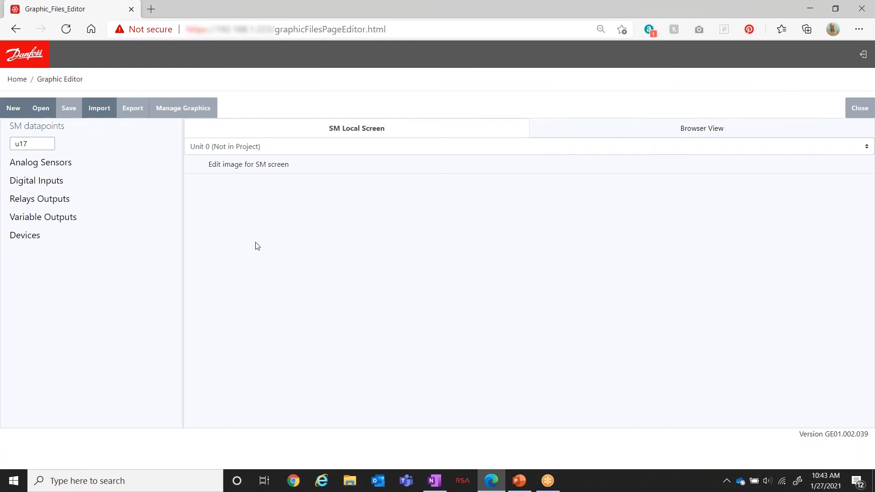
mouse_move(227, 214)
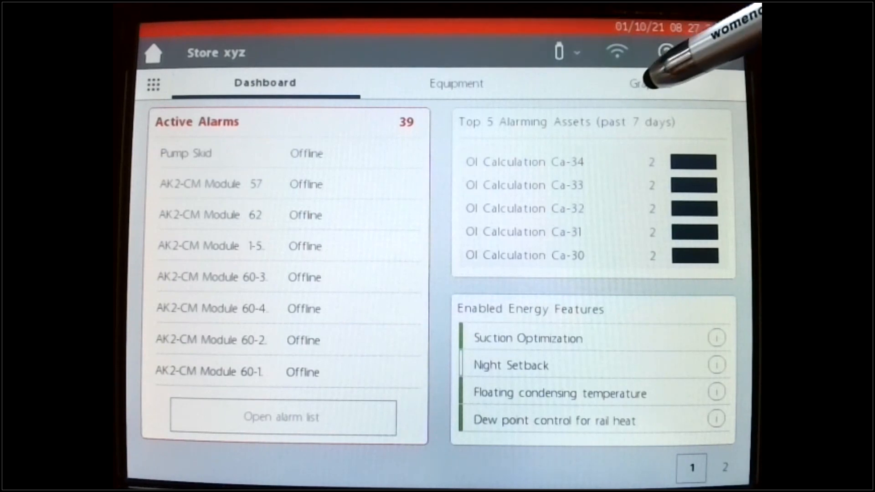
Step: Show the saved graphics on the controller and switch to page 2, the store layout with rack temperatures
click(639, 83)
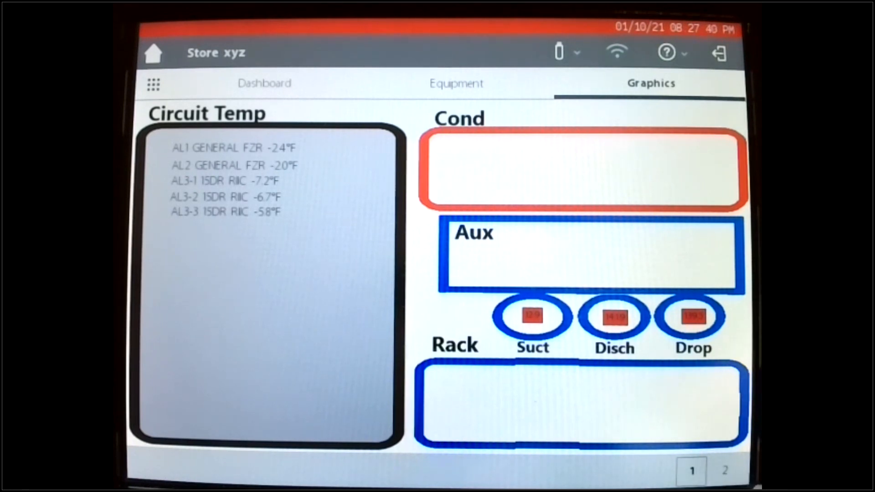
click(720, 470)
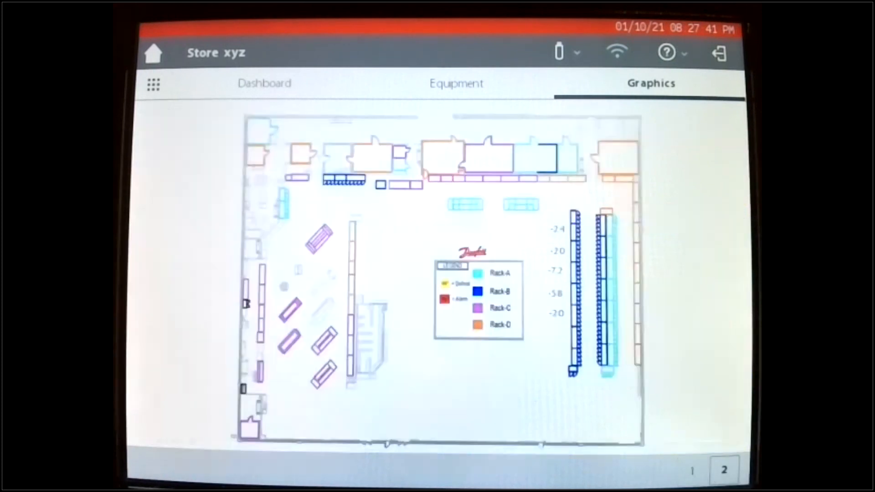